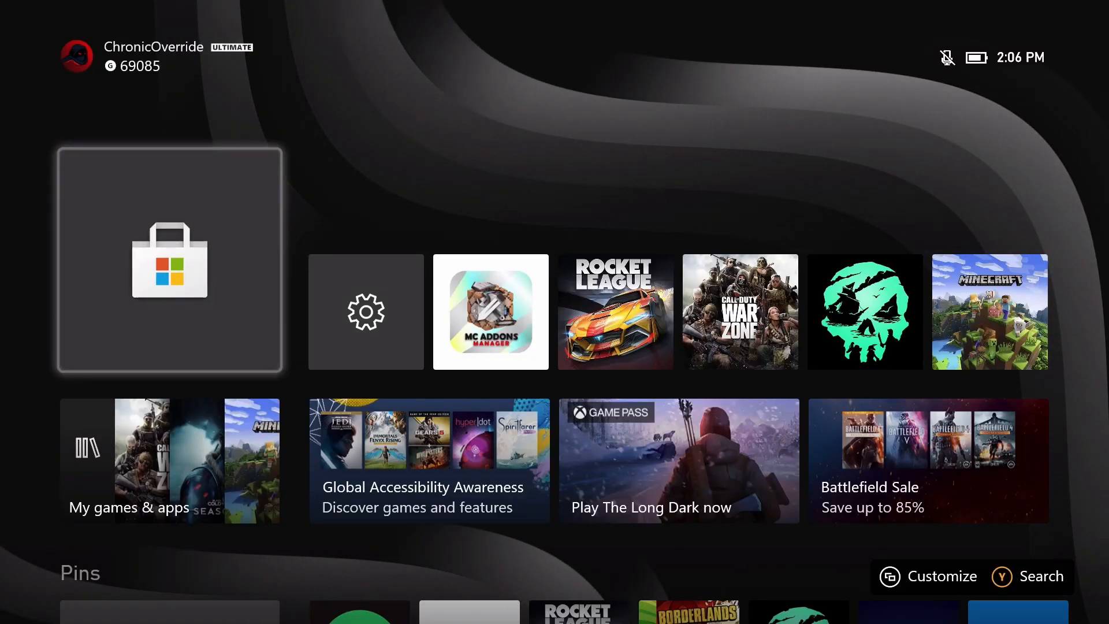
- Search "Mc" in the Microsoft Store and bring up the MC Addons Manager product page
left_click(168, 260)
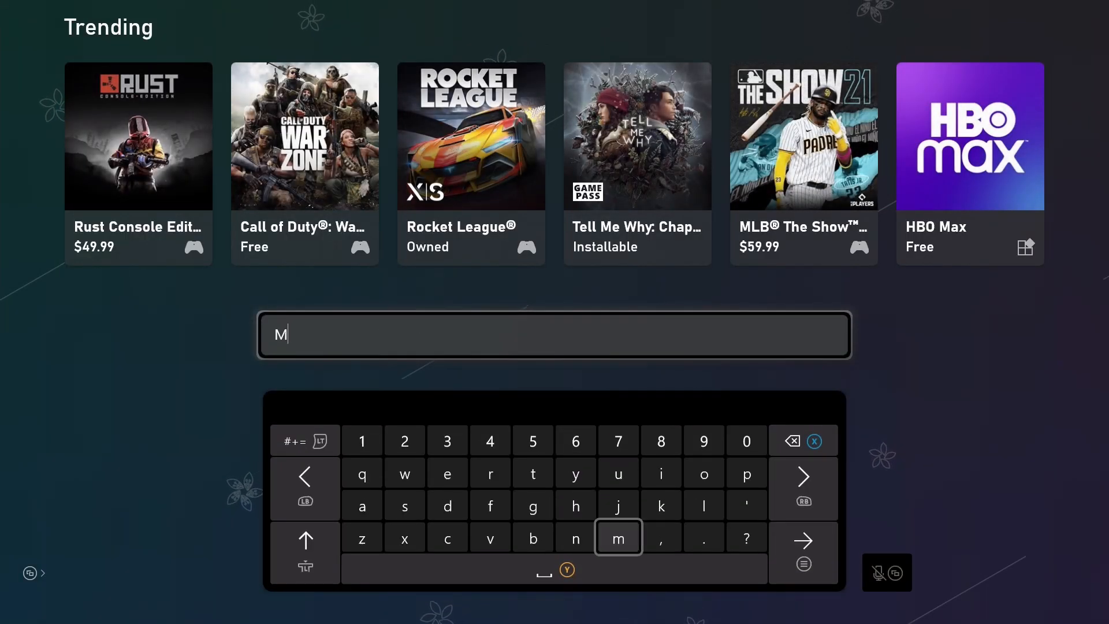
mouse_move(445, 537)
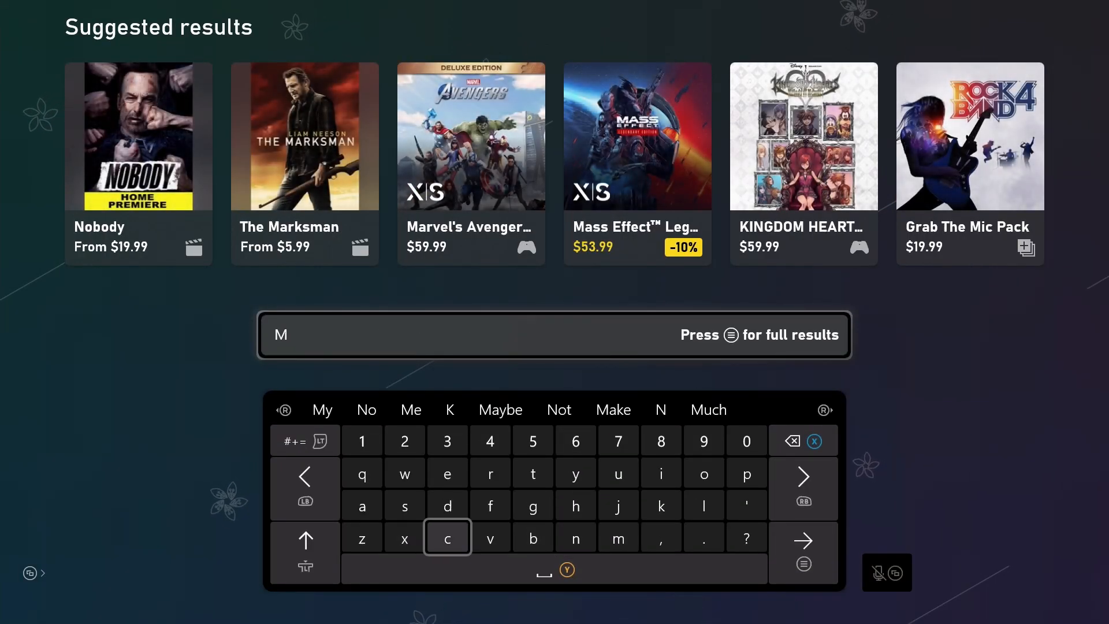
left_click(447, 537)
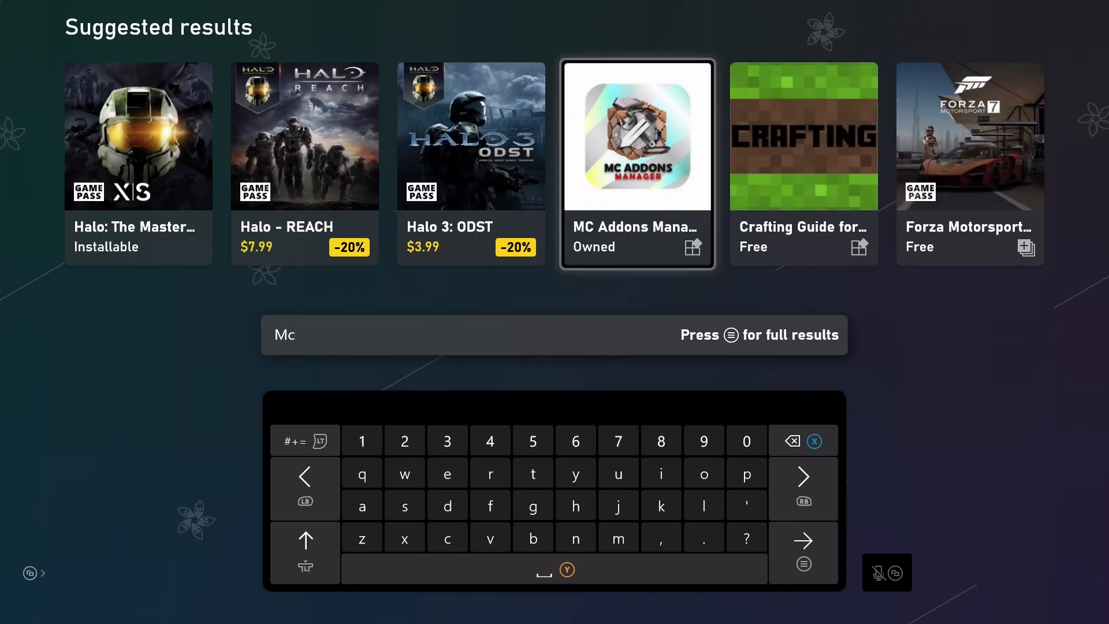
left_click(635, 136)
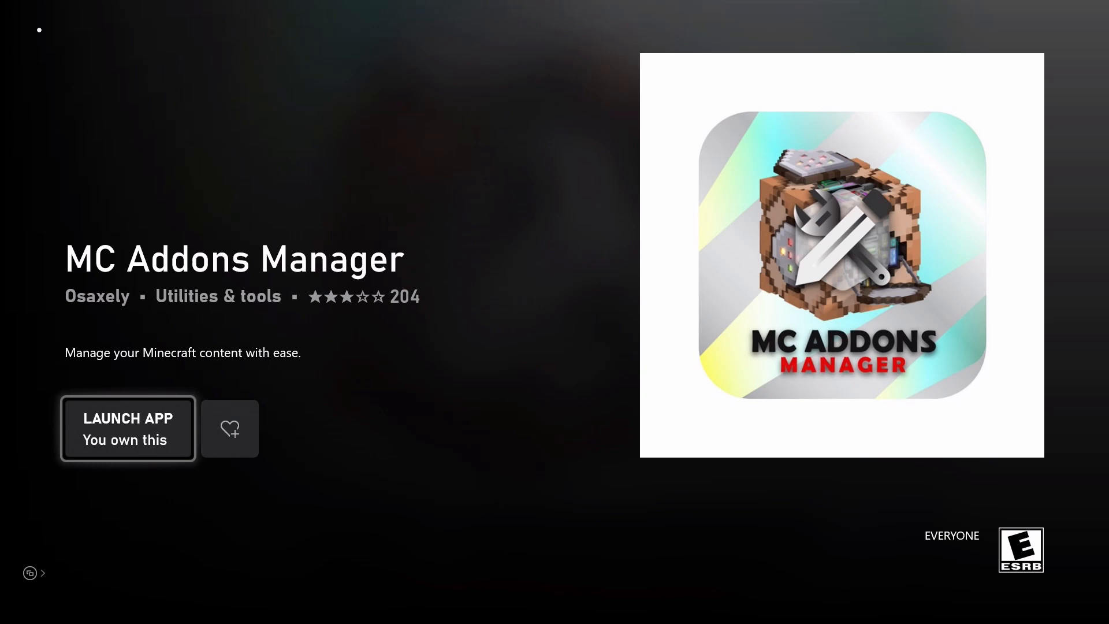
- Launch MC Addons Manager from its store page to show the Worlds list
left_click(127, 427)
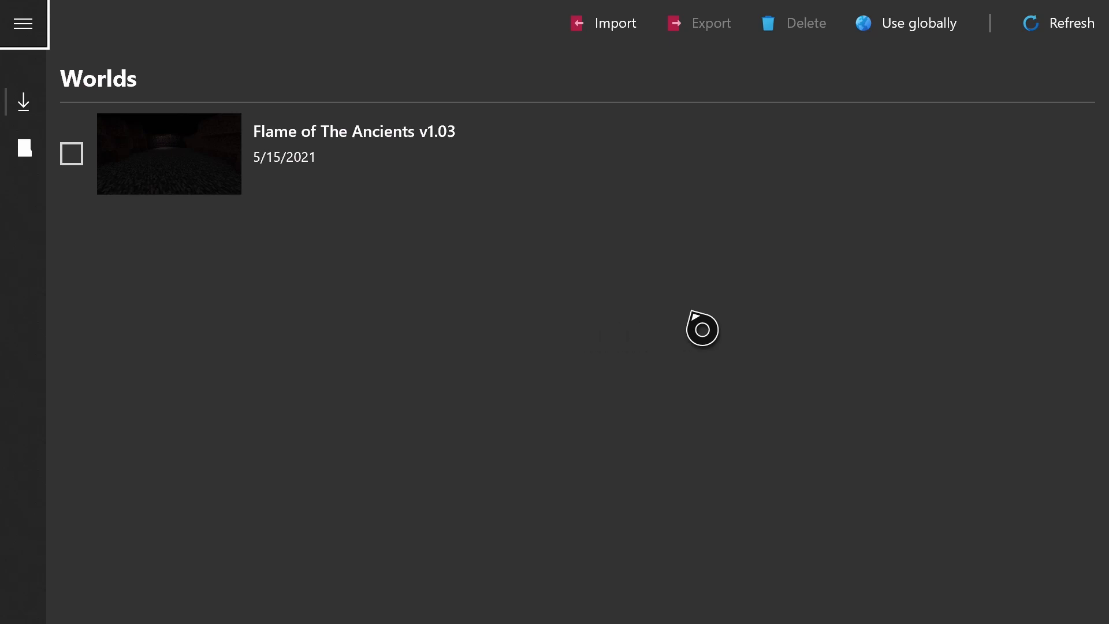
mouse_move(195, 86)
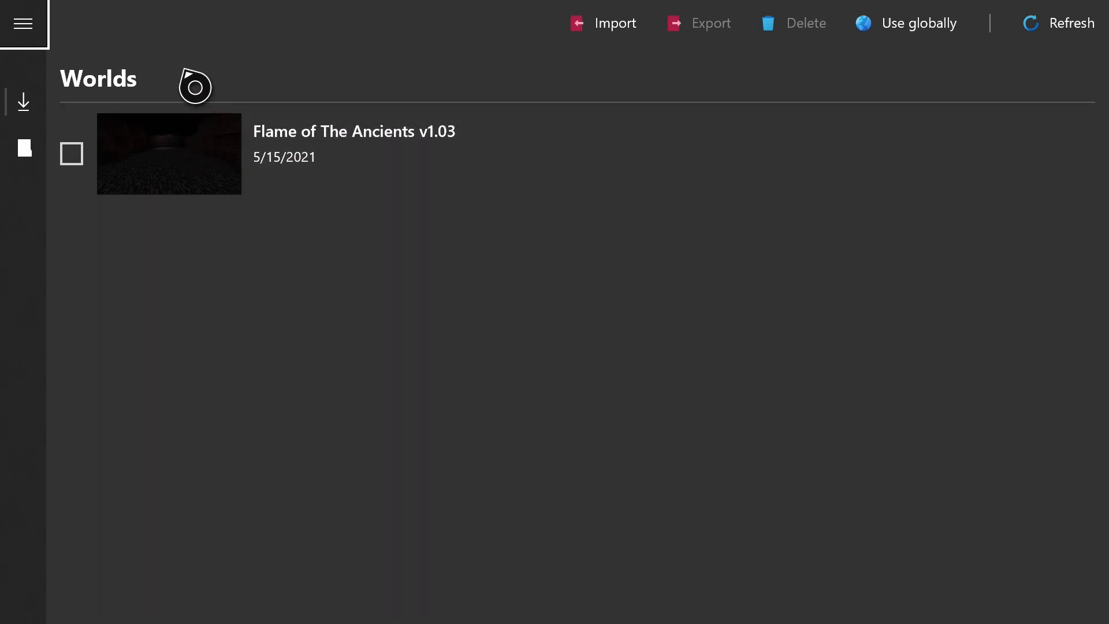
mouse_move(244, 87)
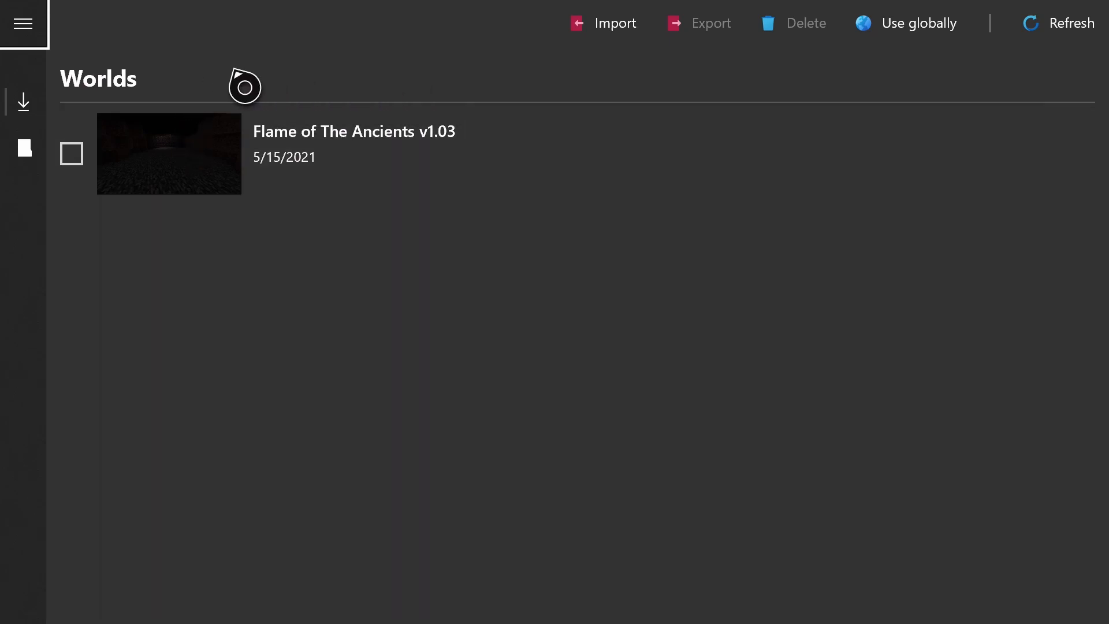
mouse_move(159, 84)
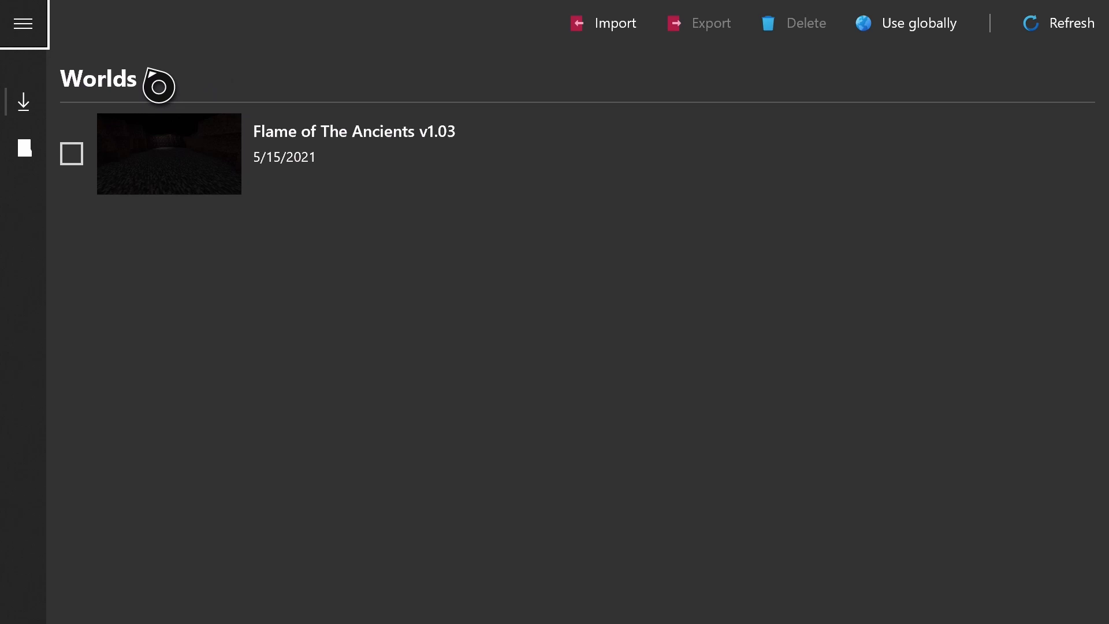
mouse_move(237, 320)
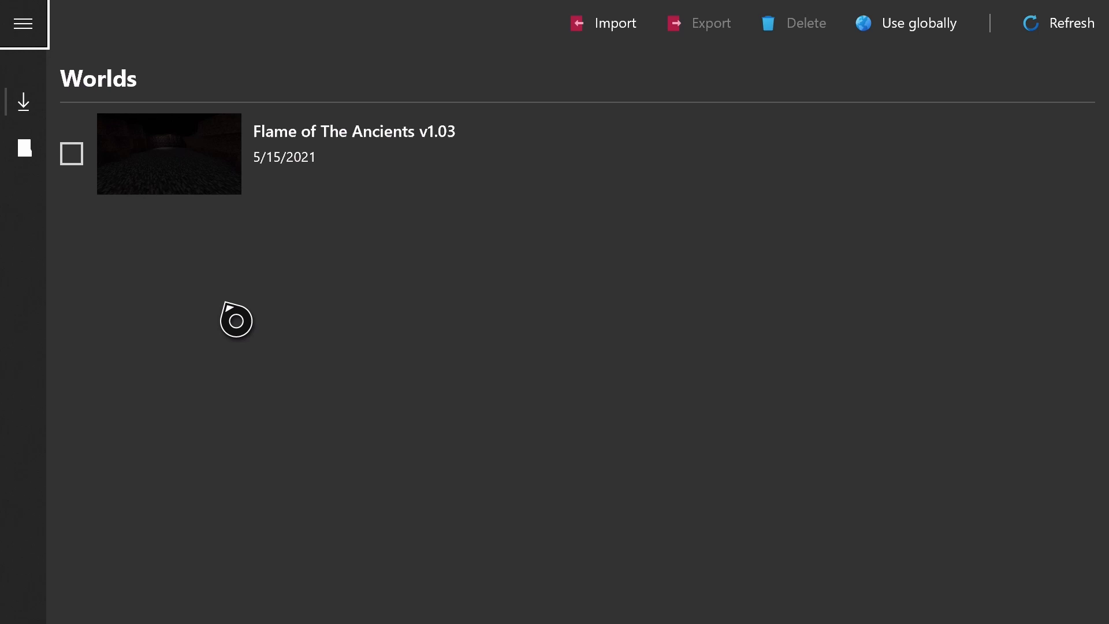
mouse_move(490, 320)
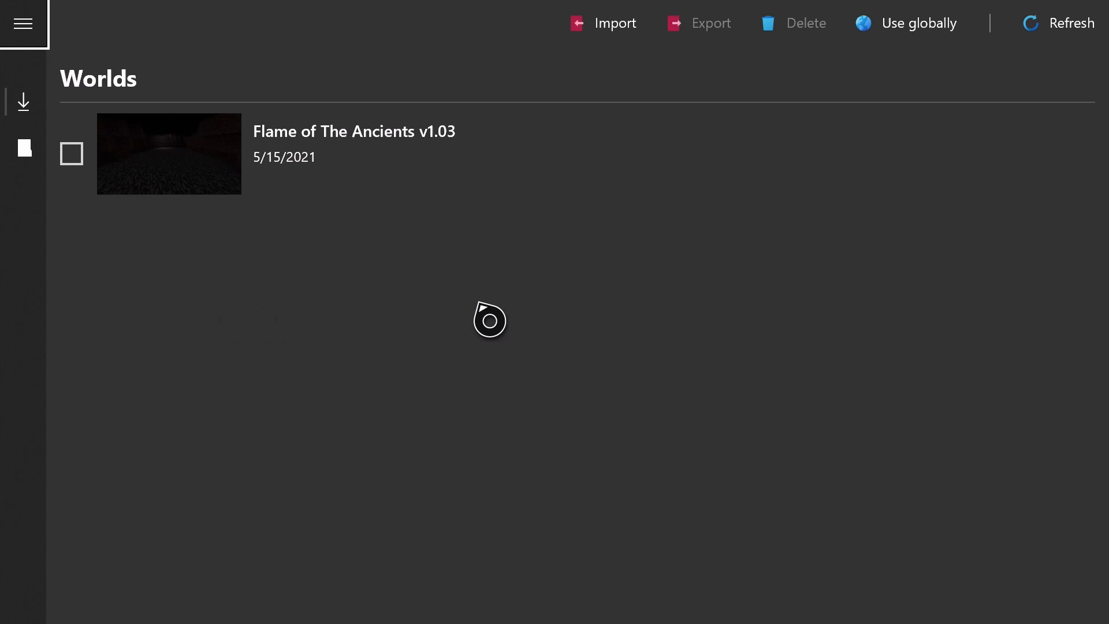
mouse_move(260, 313)
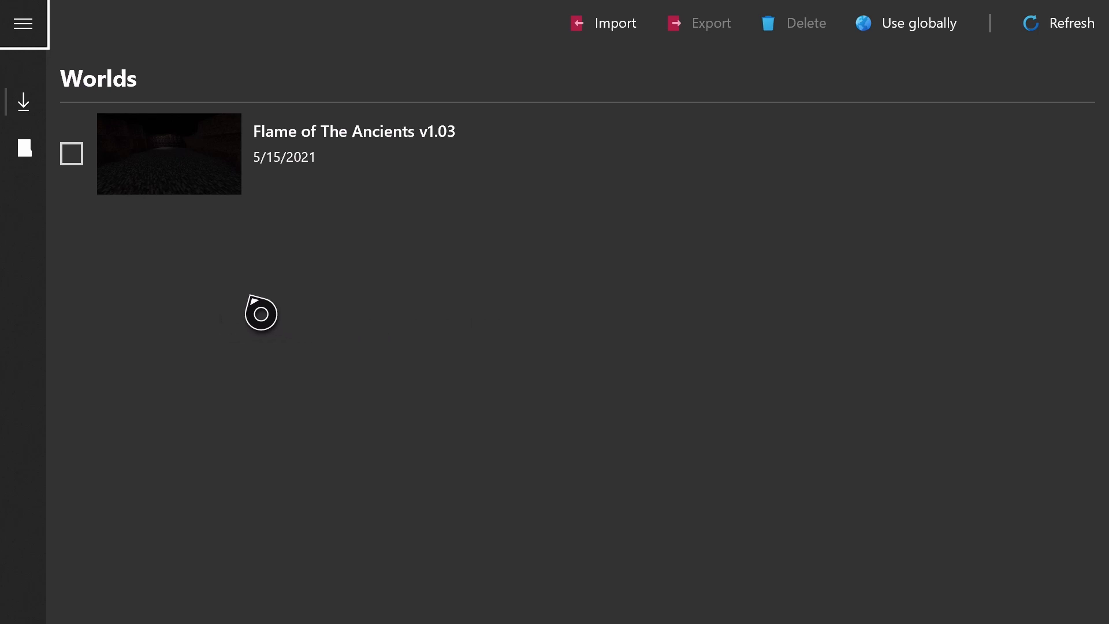
mouse_move(77, 35)
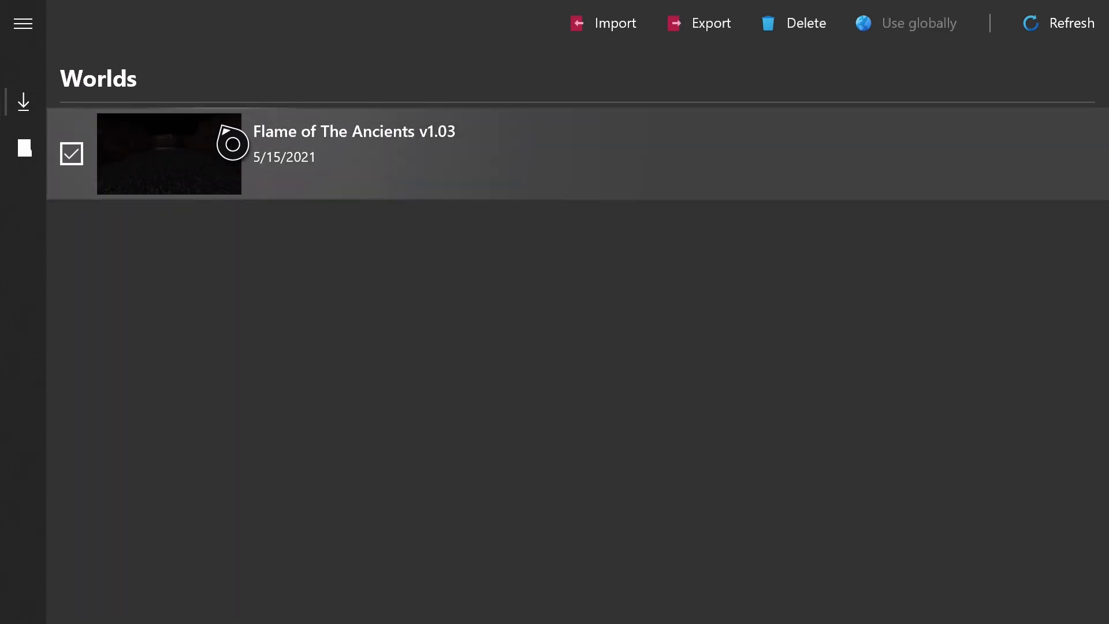
- Export Flame of The Ancients v1.03, confirm it, and acknowledge the 1/1 packs exported message
left_click(710, 23)
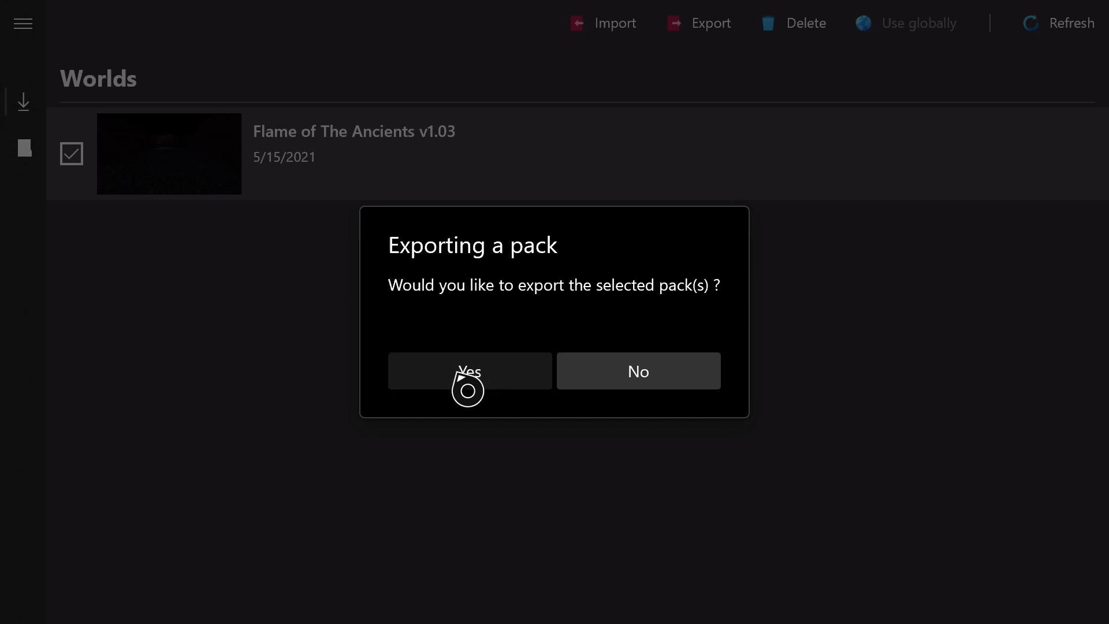
left_click(468, 371)
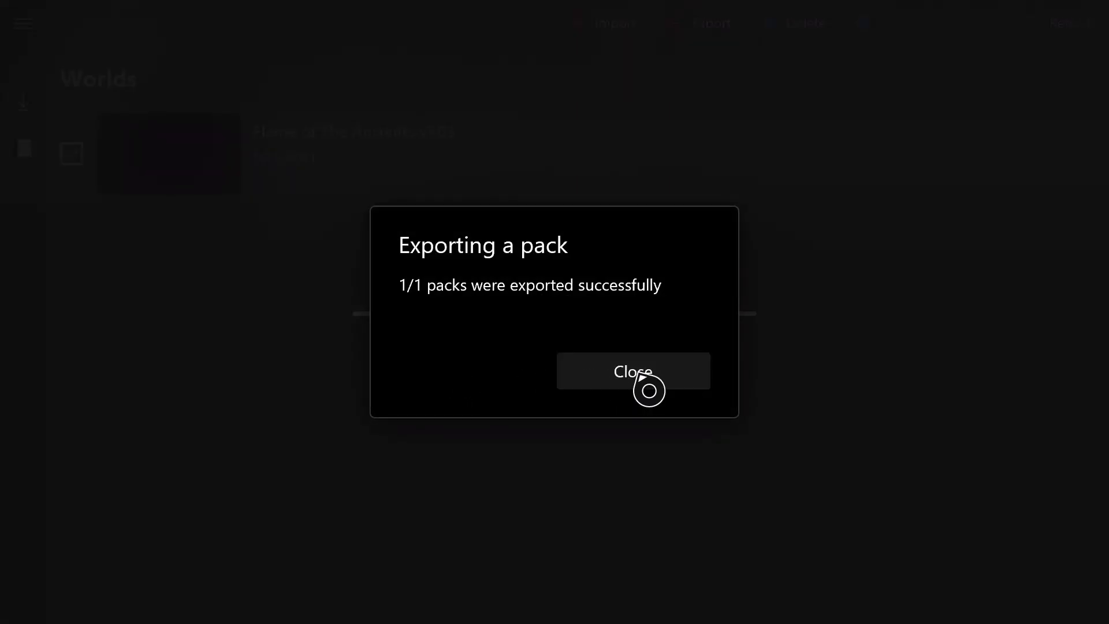
left_click(632, 371)
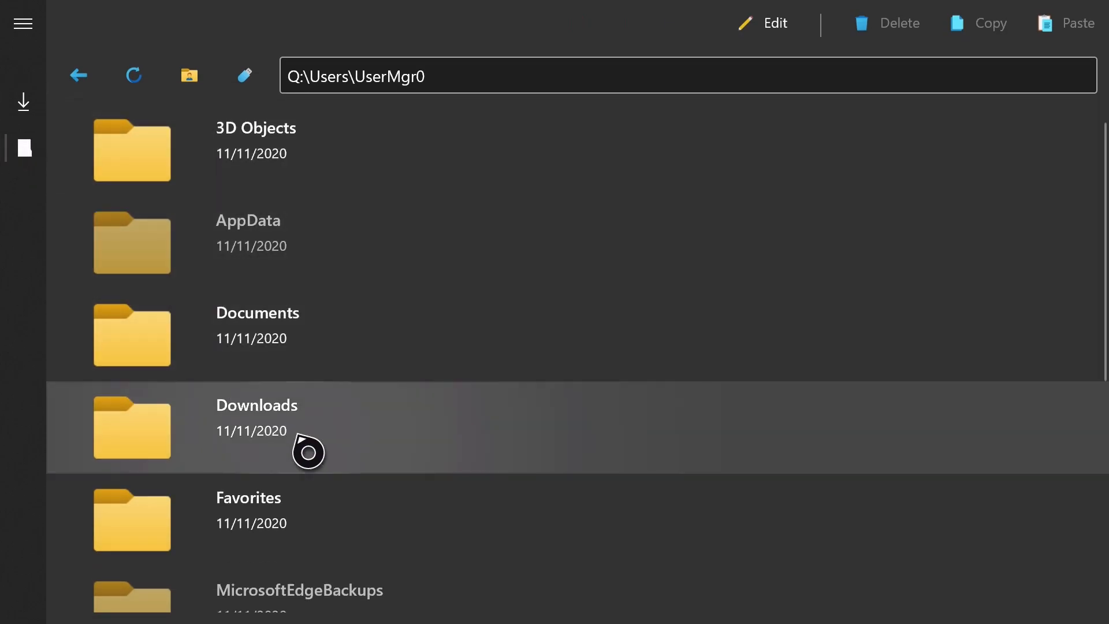
- Browse into Downloads and the 26955Osaxely.MCAddonsManager folder holding the exported .mcworld
double_click(257, 404)
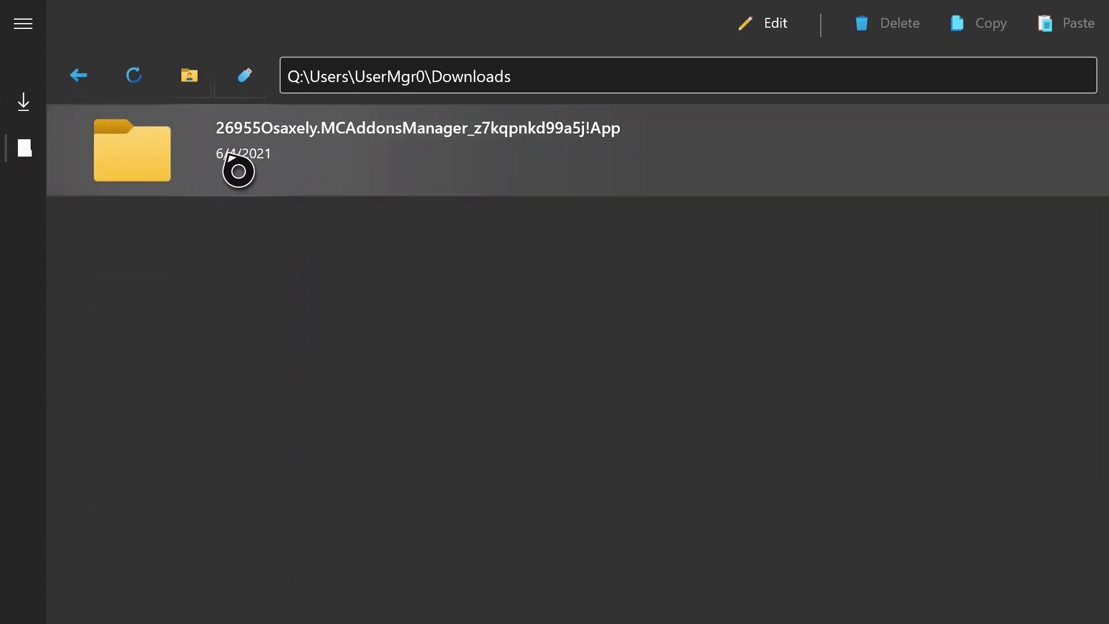
mouse_move(546, 158)
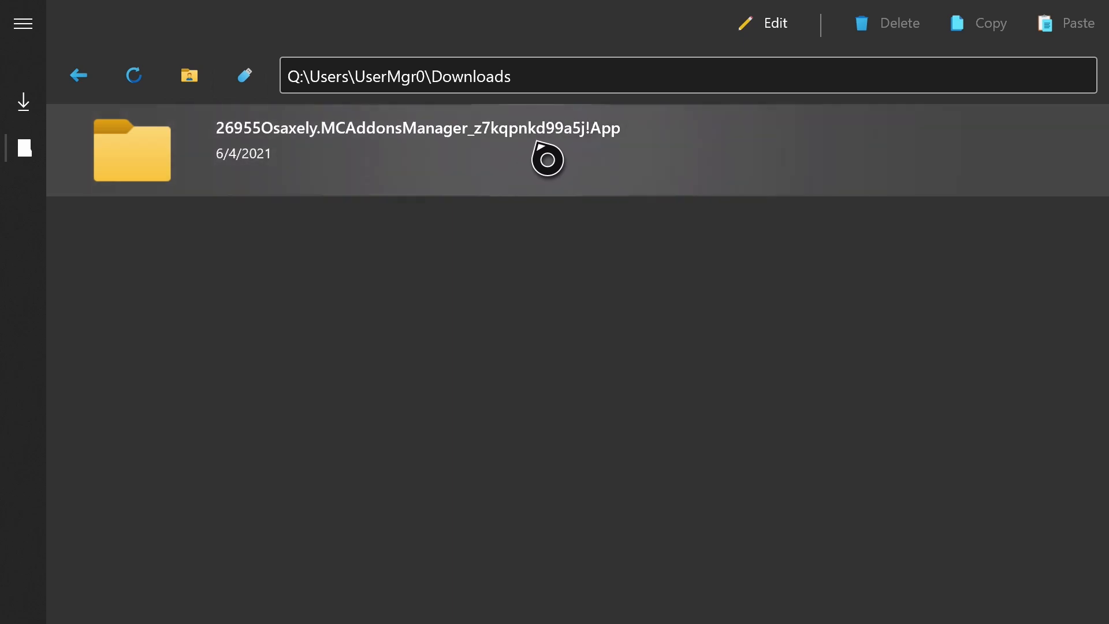
double_click(132, 150)
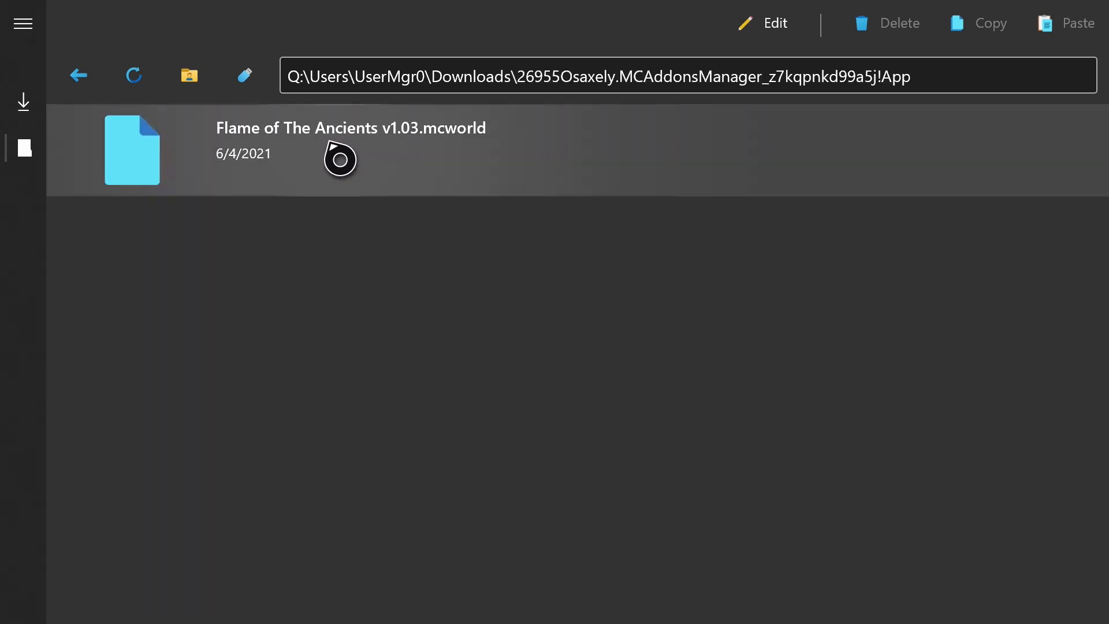
mouse_move(727, 158)
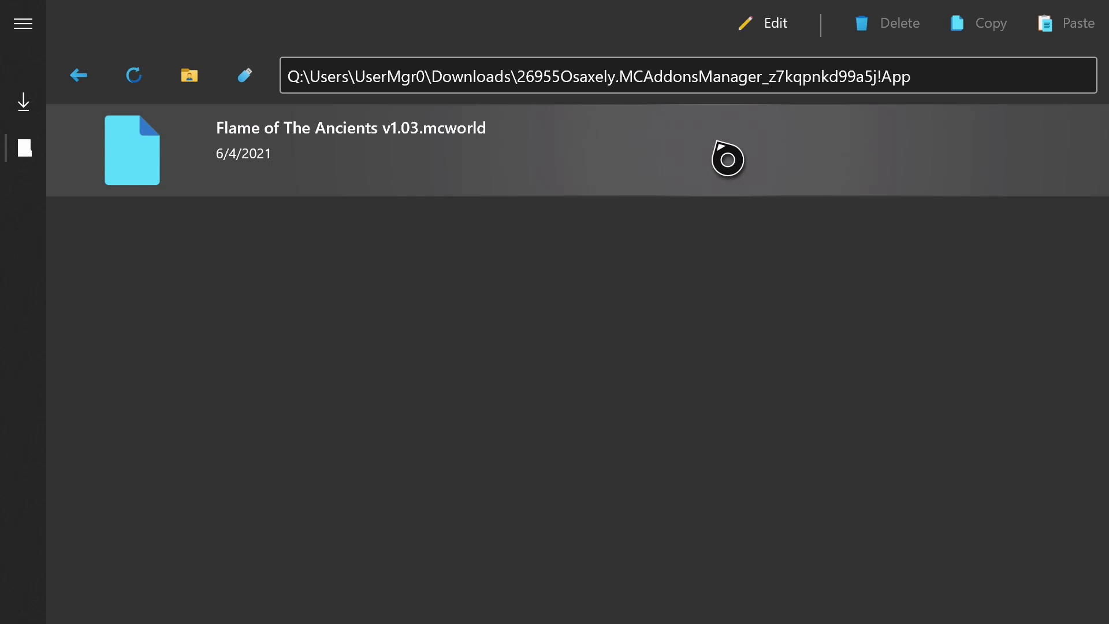
mouse_move(705, 157)
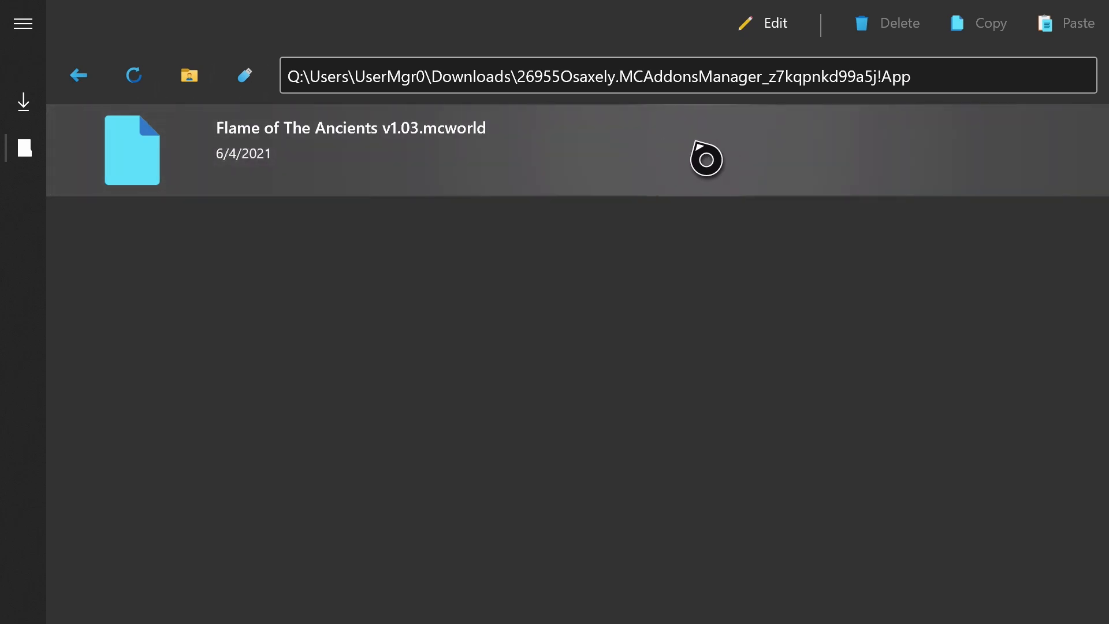
mouse_move(356, 154)
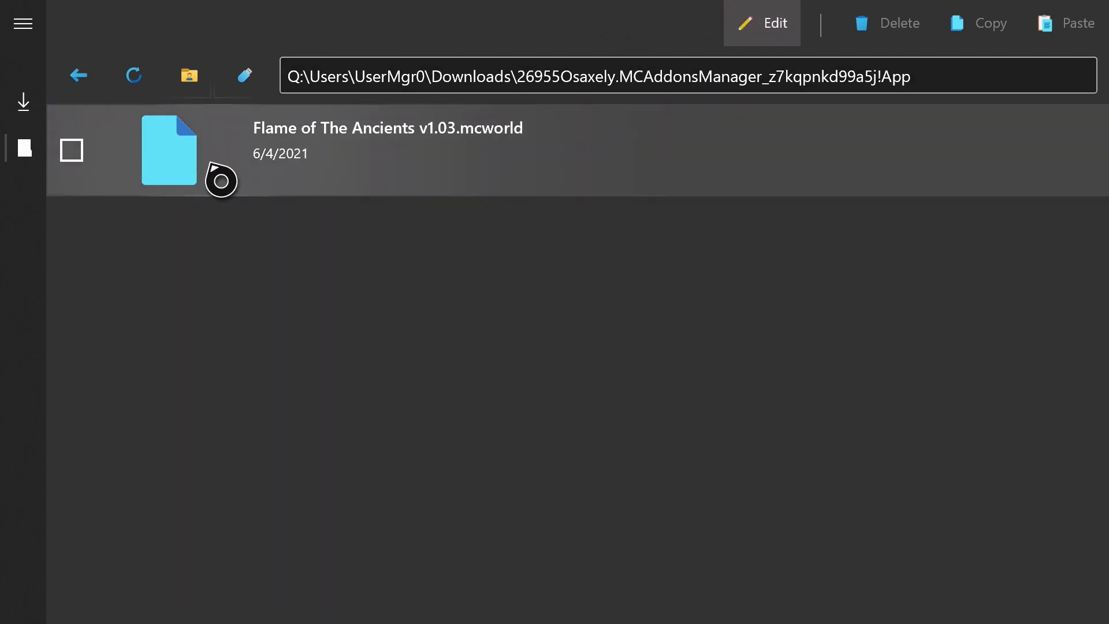
- Delete Flame of The Ancients v1.03.mcworld from the app folder and go back up to Downloads
left_click(70, 150)
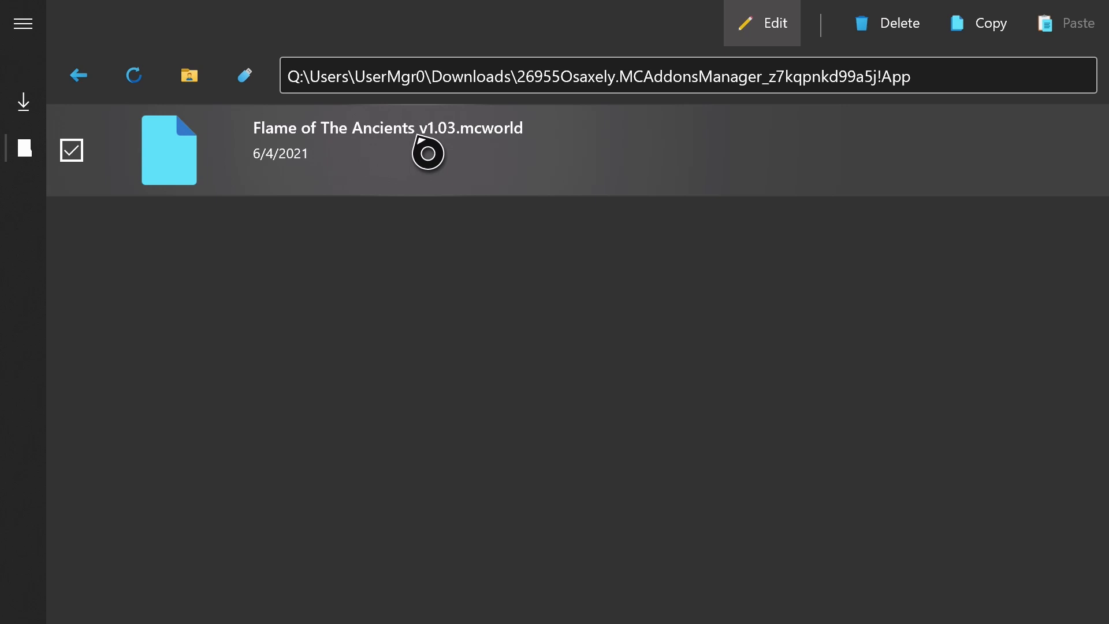
mouse_move(886, 23)
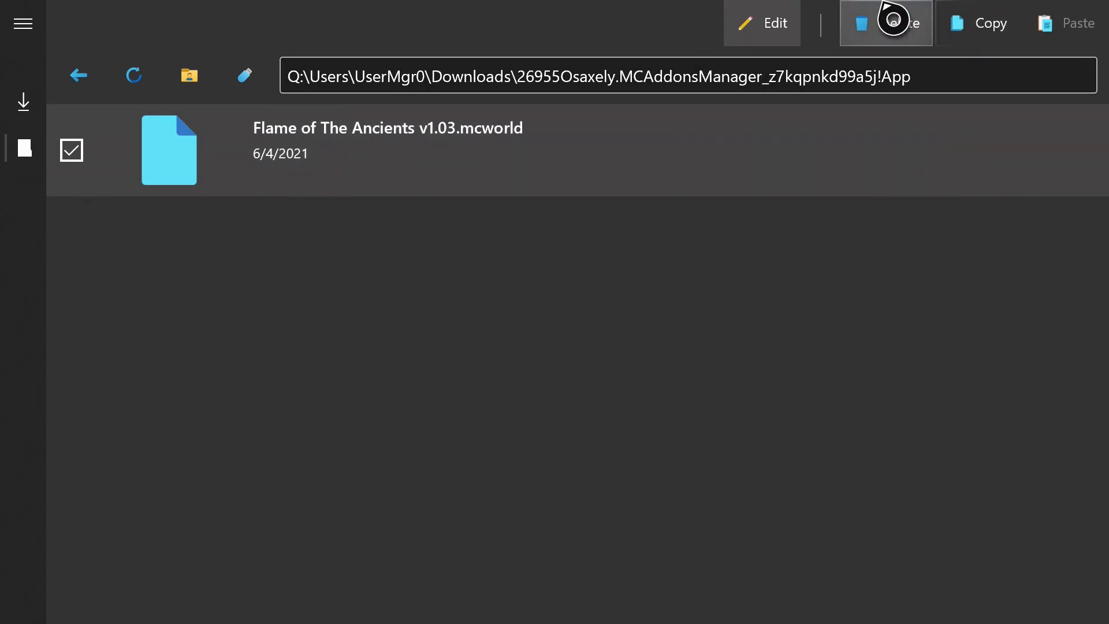
left_click(886, 23)
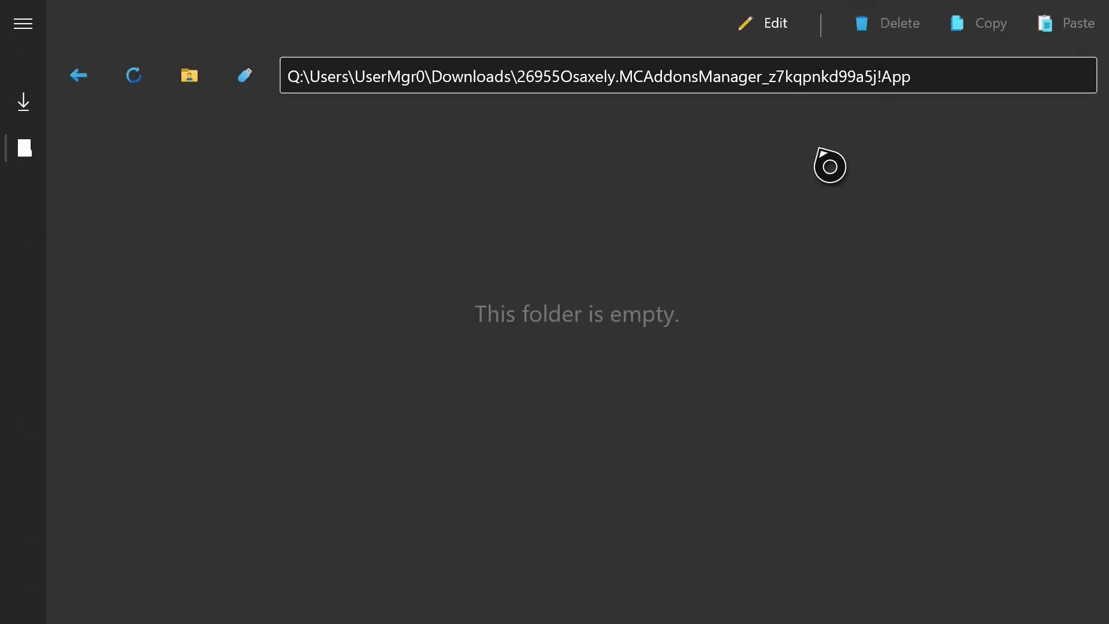
left_click(78, 76)
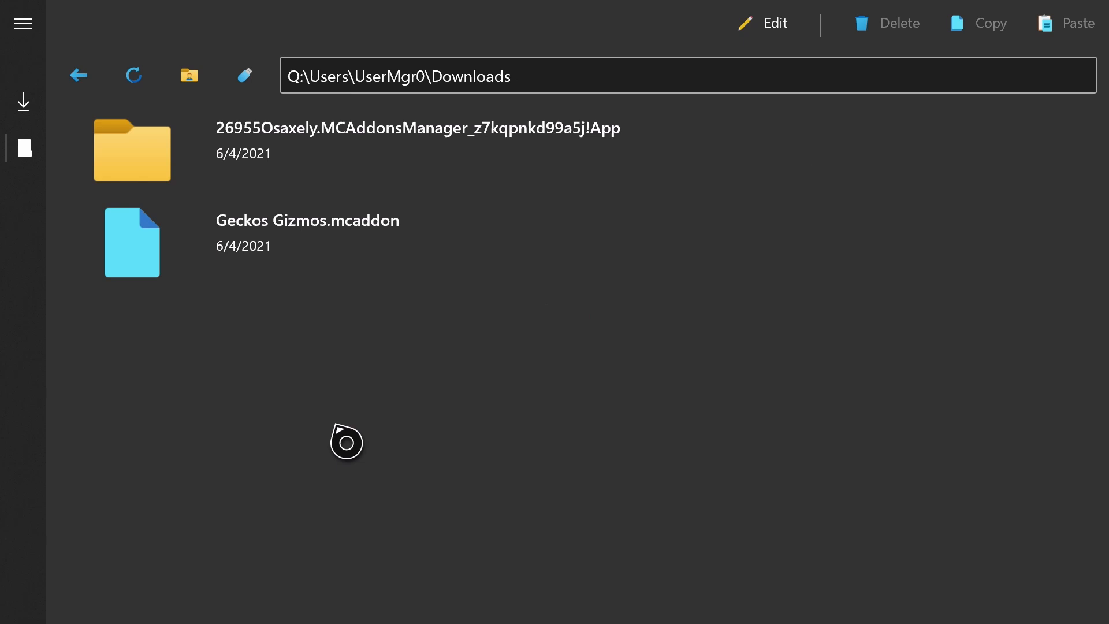
mouse_move(347, 427)
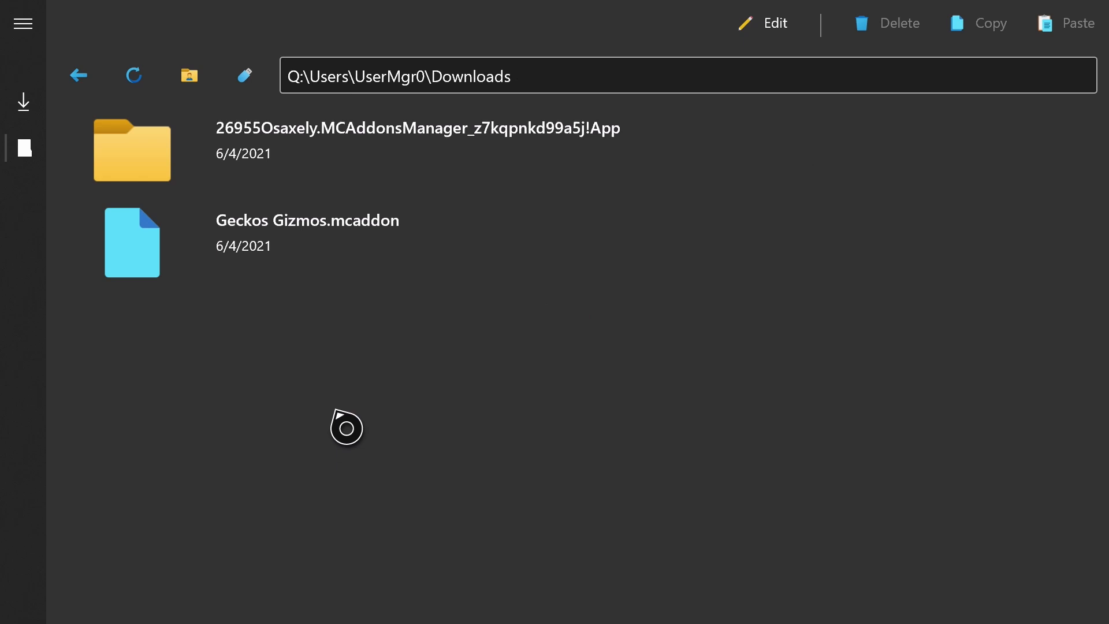
- Copy Geckos Gizmos.mcaddon from Downloads and paste it into the Documents folder
left_click(306, 240)
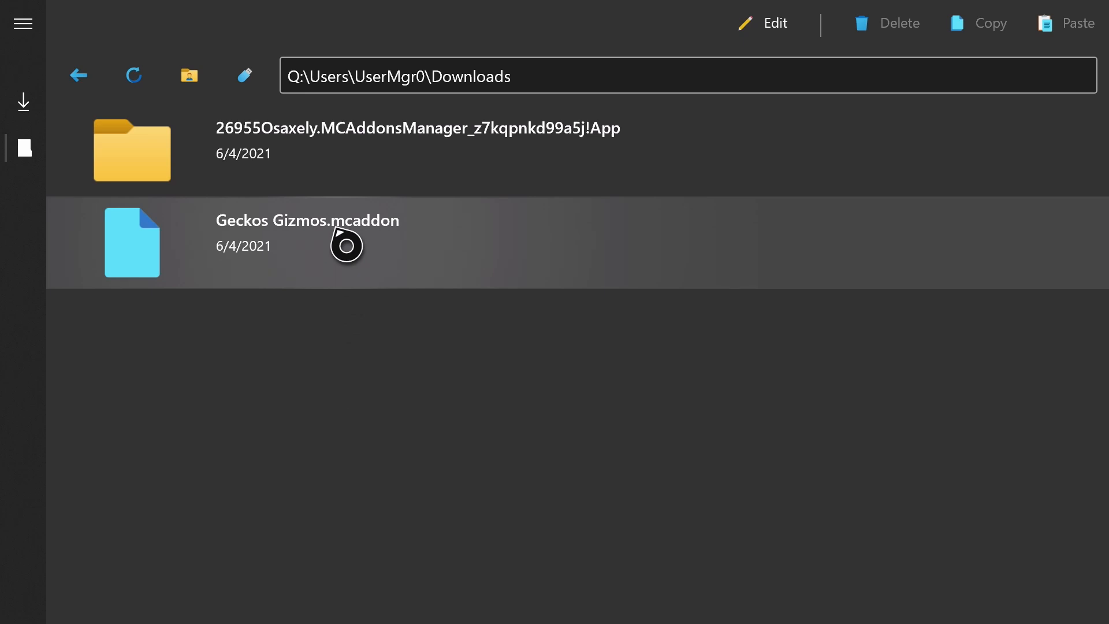
mouse_move(473, 244)
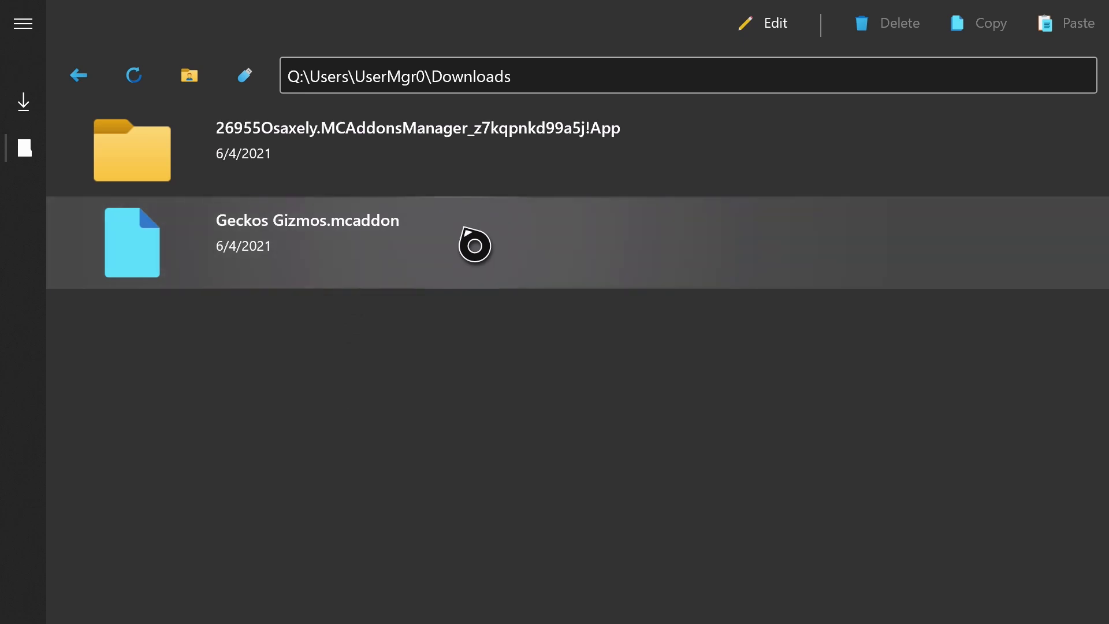
mouse_move(443, 245)
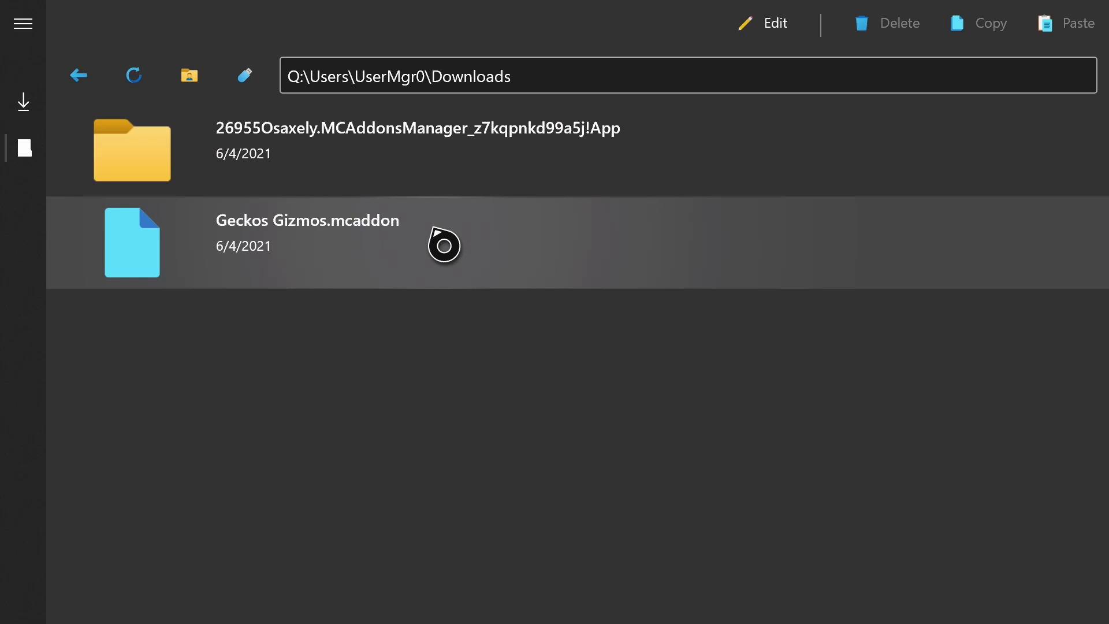
mouse_move(407, 247)
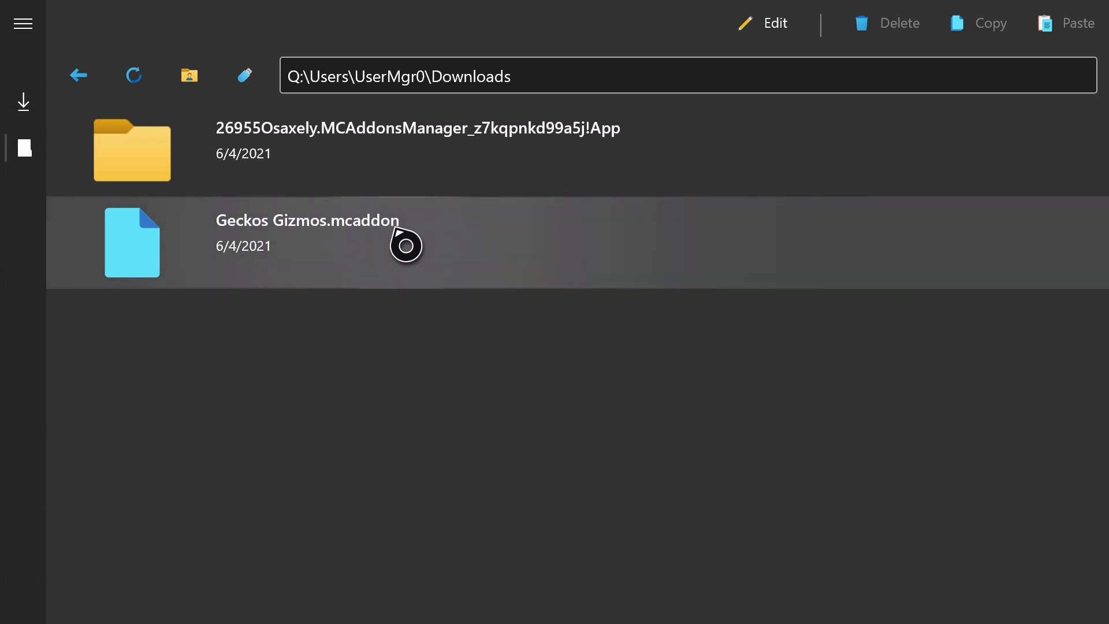
mouse_move(629, 244)
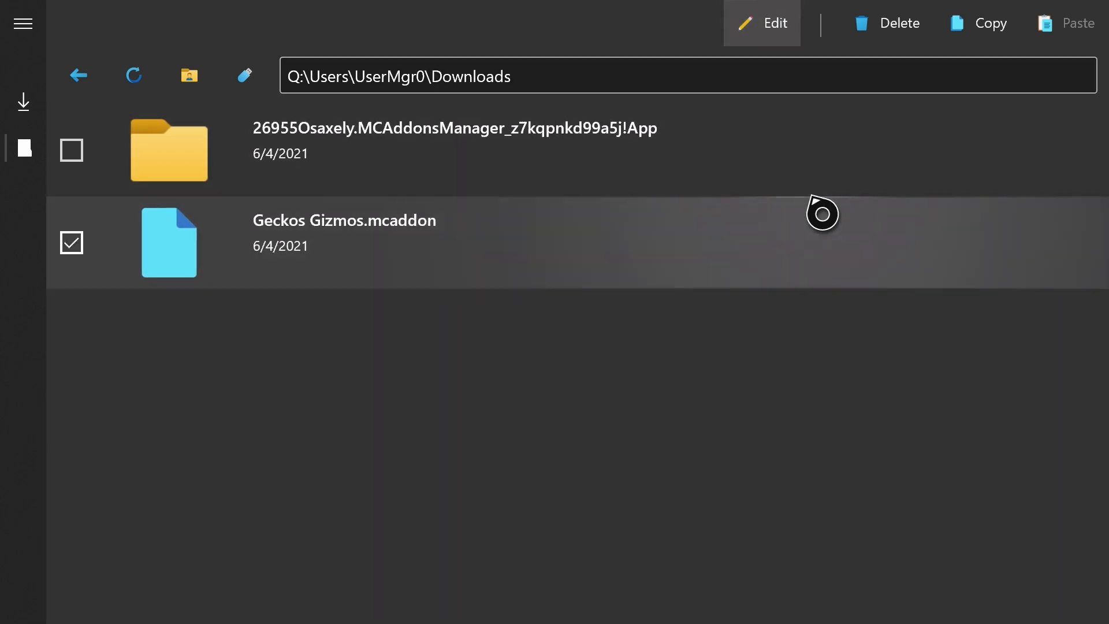
mouse_move(979, 23)
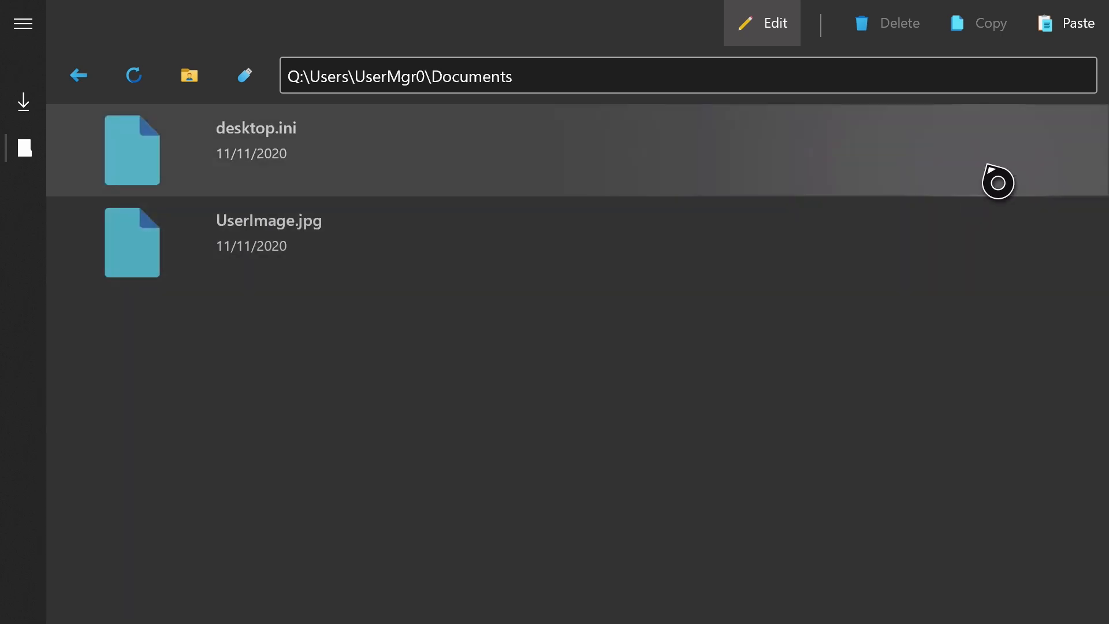
left_click(1076, 23)
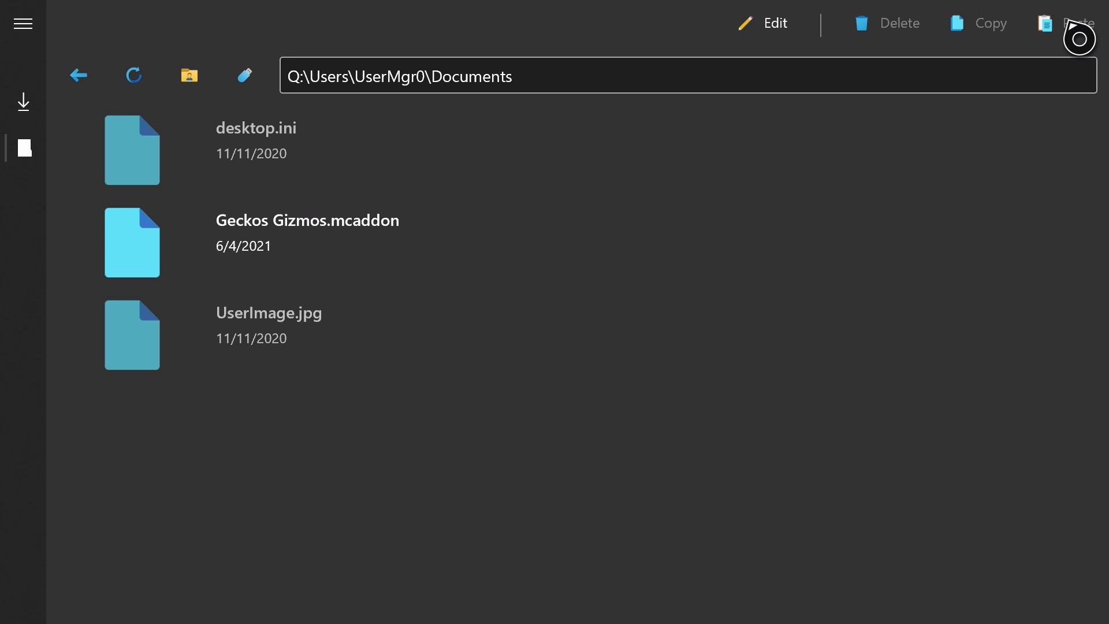
mouse_move(286, 416)
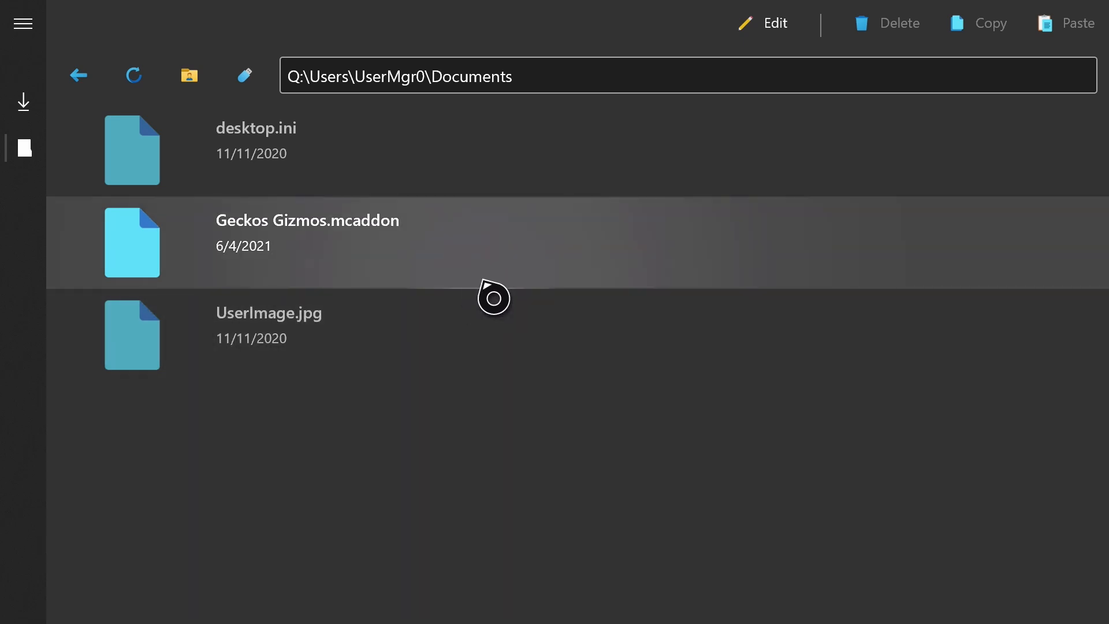
mouse_move(660, 255)
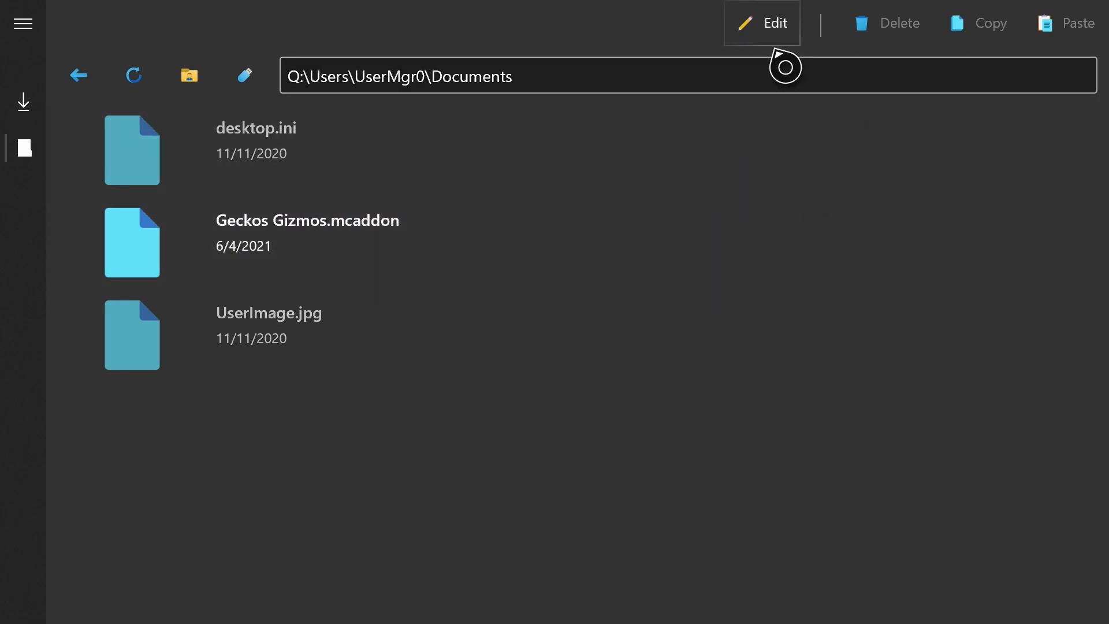
- Copy Geckos Gizmos.mcaddon from Documents, switch to USB drive D:\, and paste it there
left_click(342, 241)
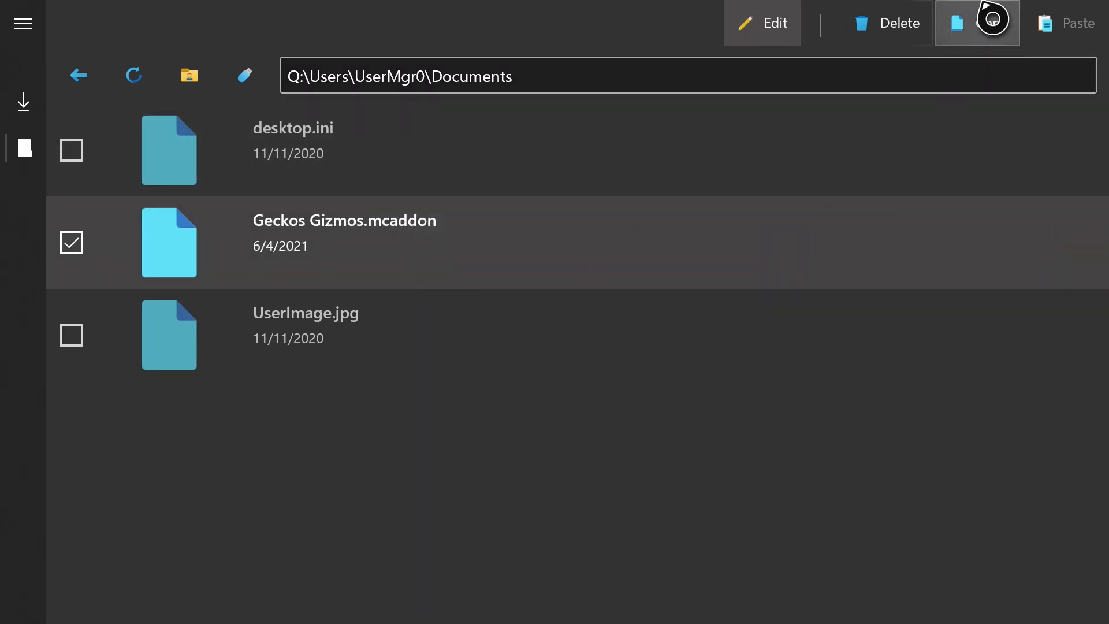
left_click(978, 23)
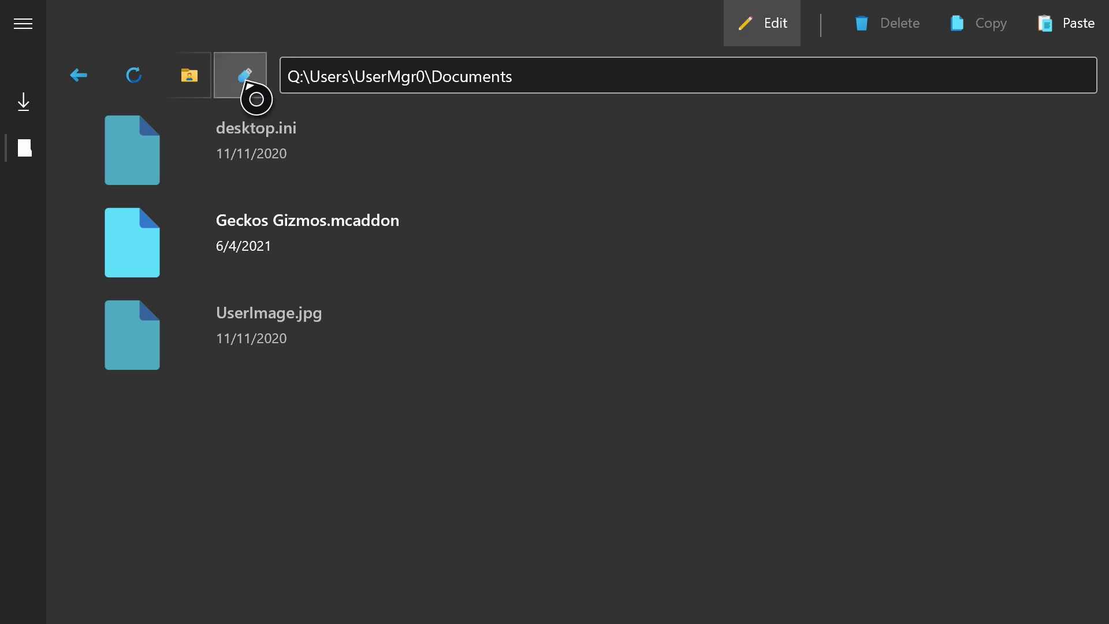
left_click(240, 76)
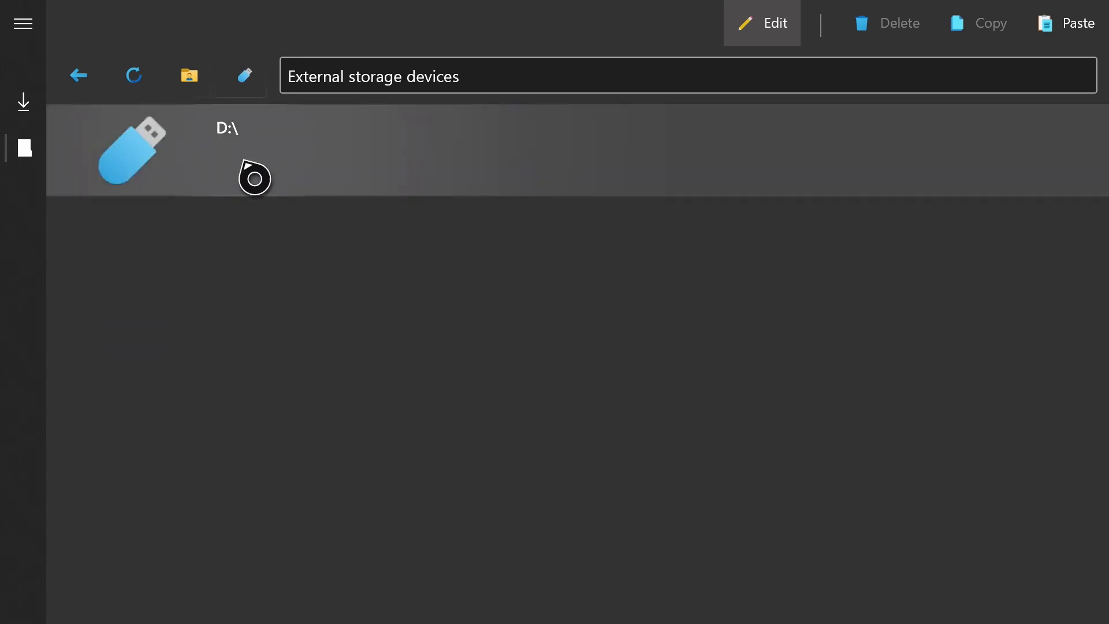
double_click(130, 150)
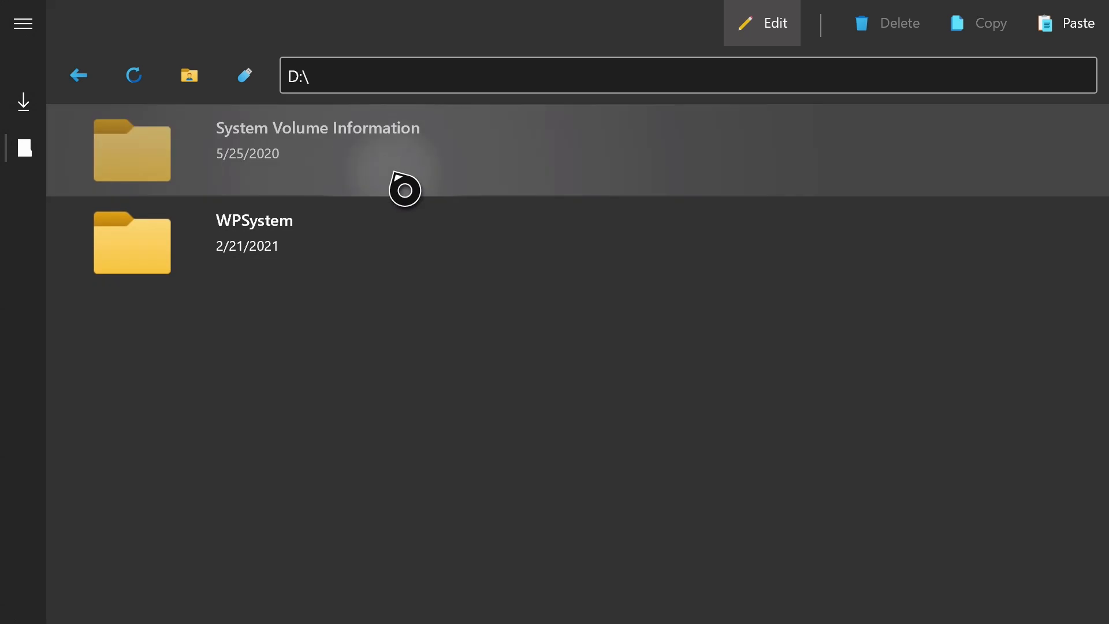
left_click(1078, 23)
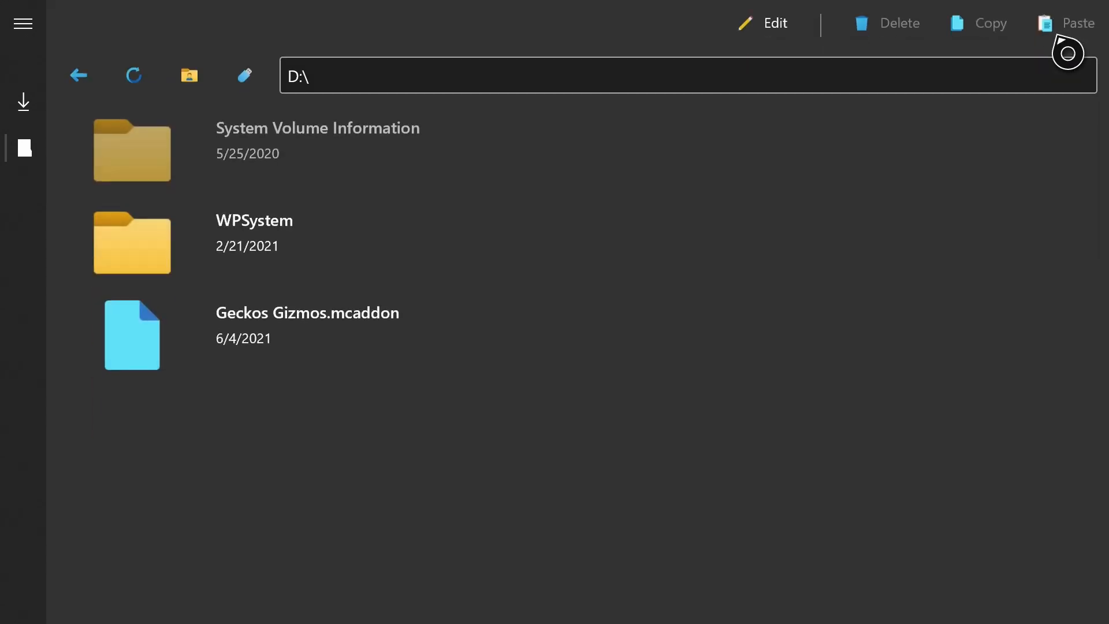
mouse_move(340, 484)
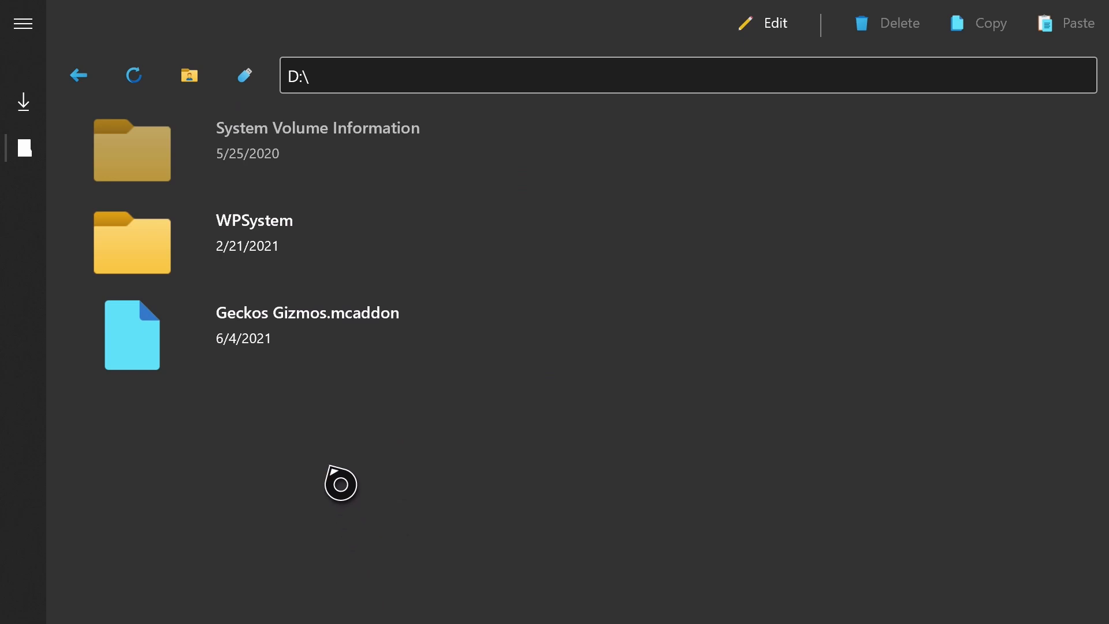
left_click(311, 335)
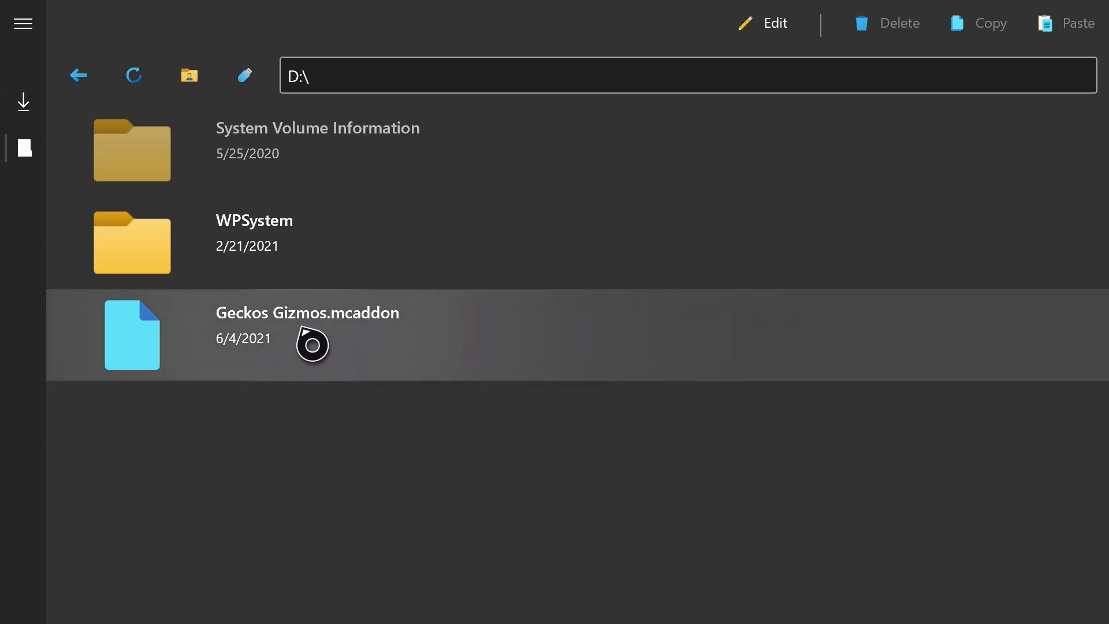
mouse_move(407, 344)
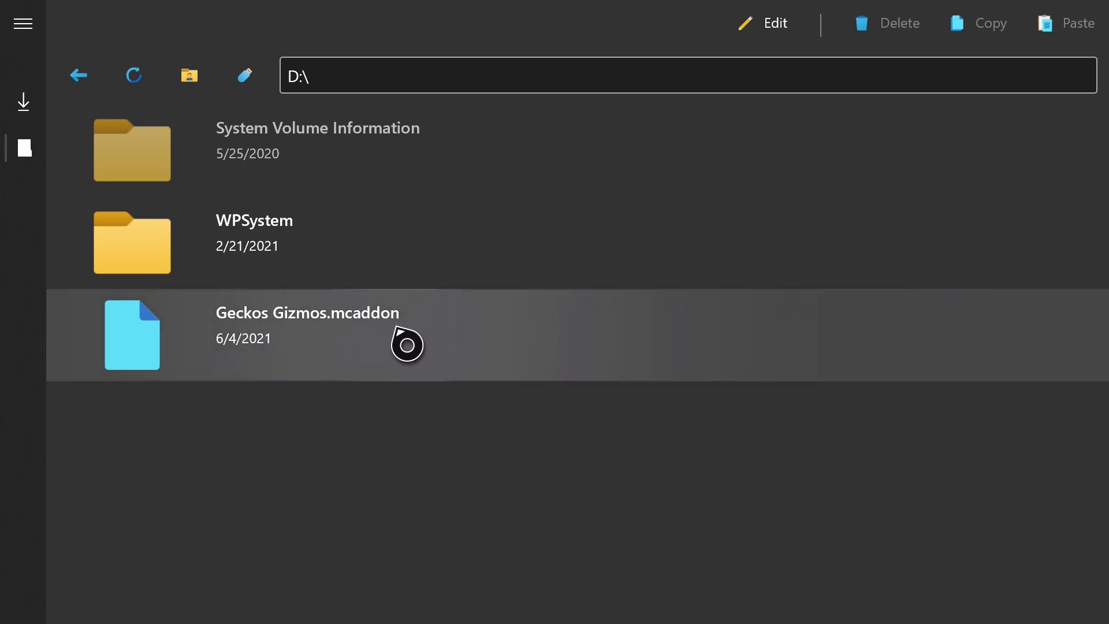
mouse_move(309, 480)
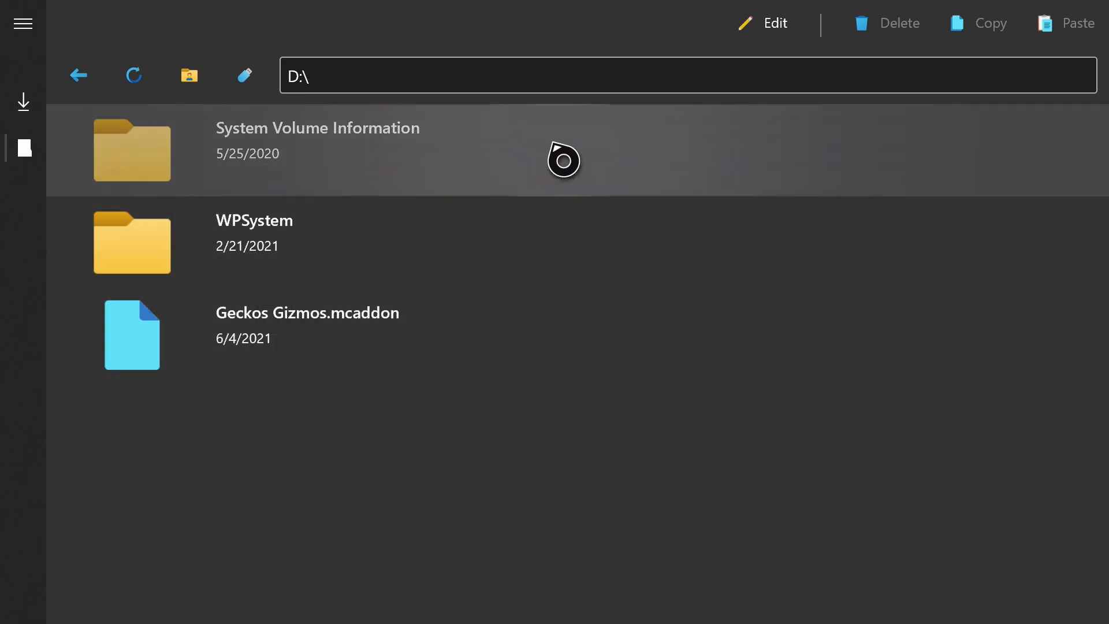
- Leave D:\ for the user's home folder and reopen Downloads showing Geckos Gizmos.mcaddon
left_click(761, 23)
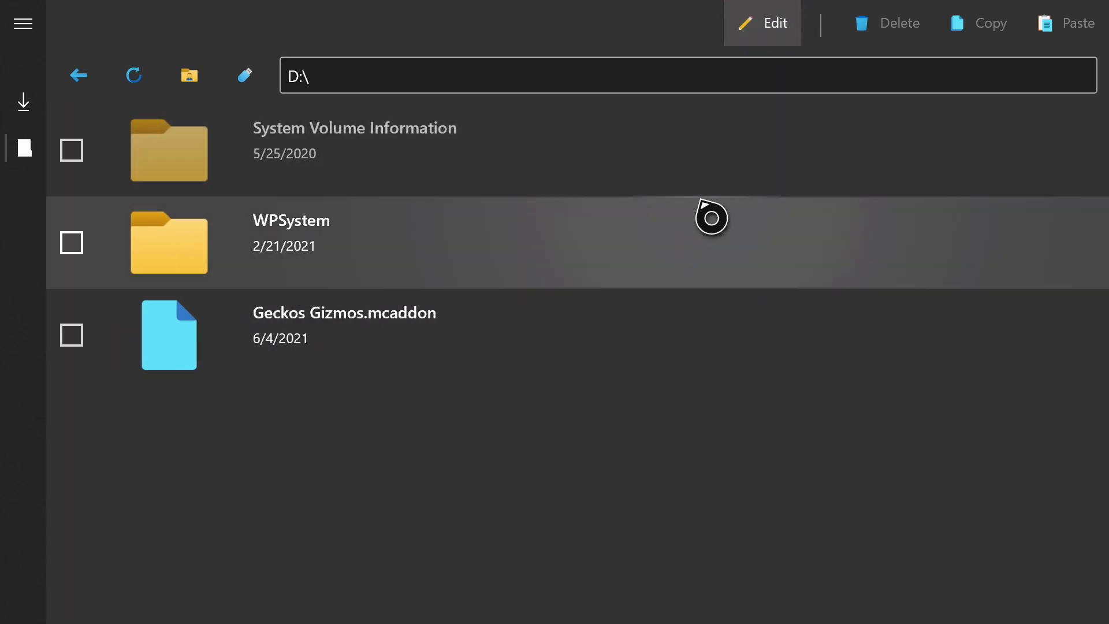
left_click(70, 335)
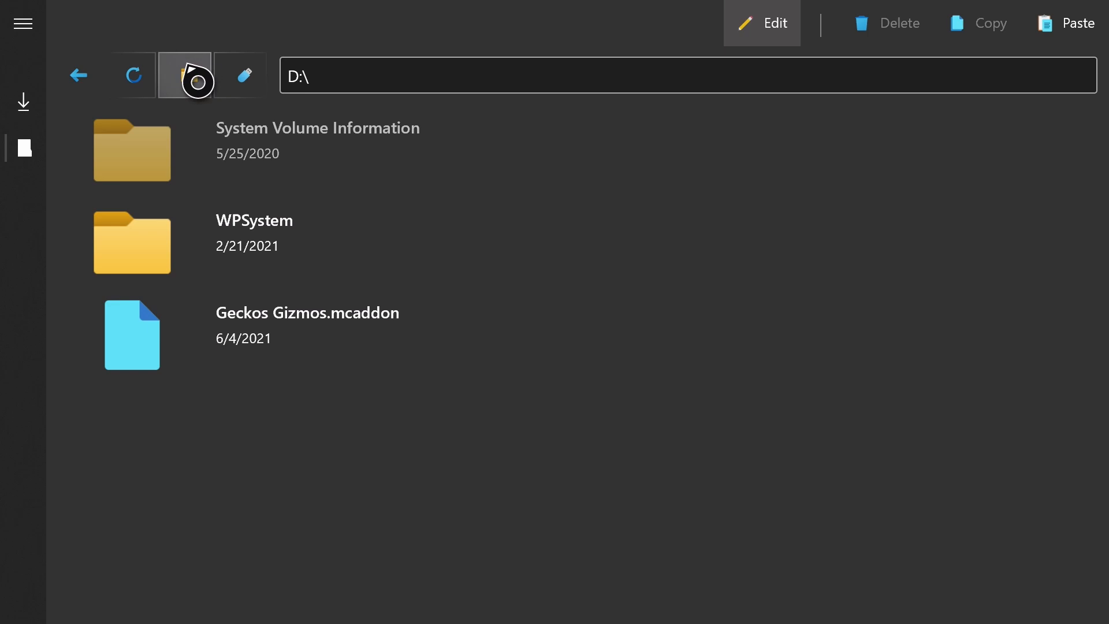
left_click(184, 75)
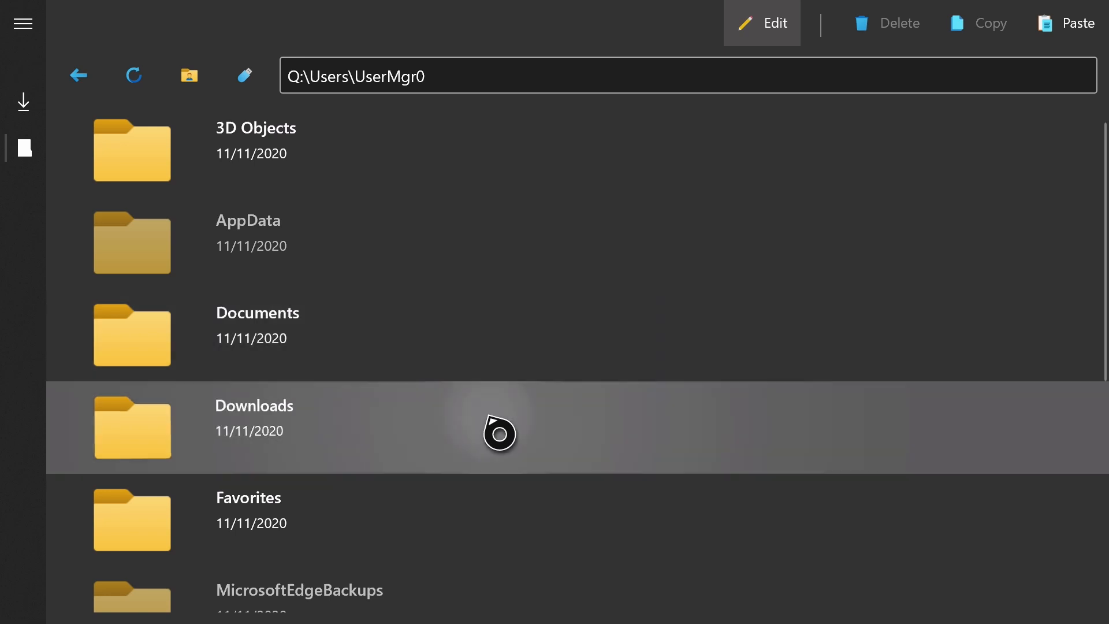
double_click(254, 406)
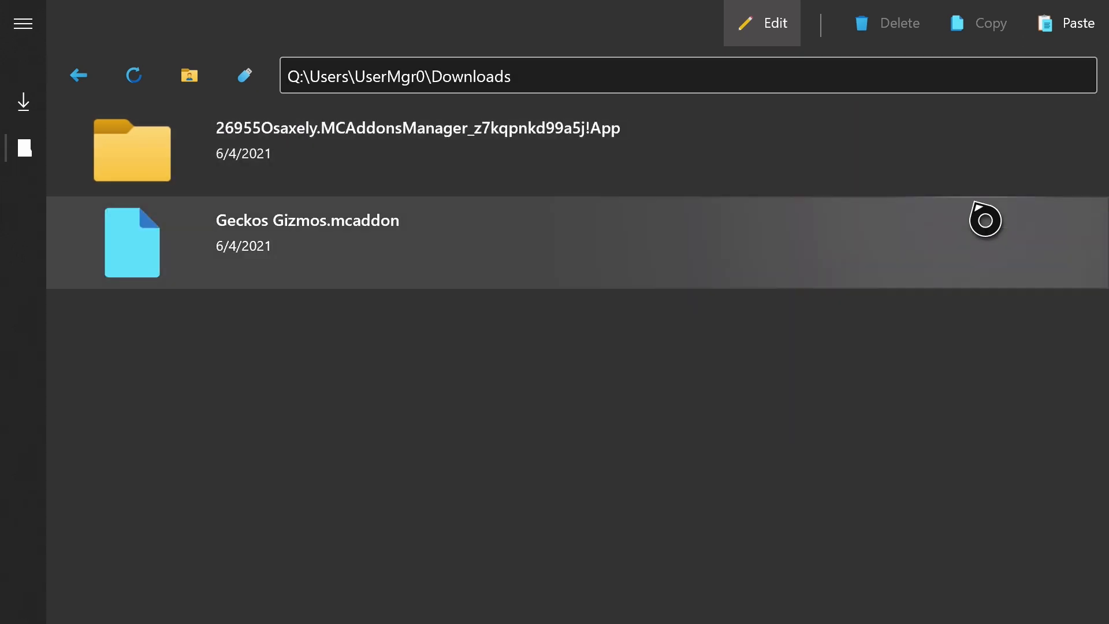
left_click(78, 75)
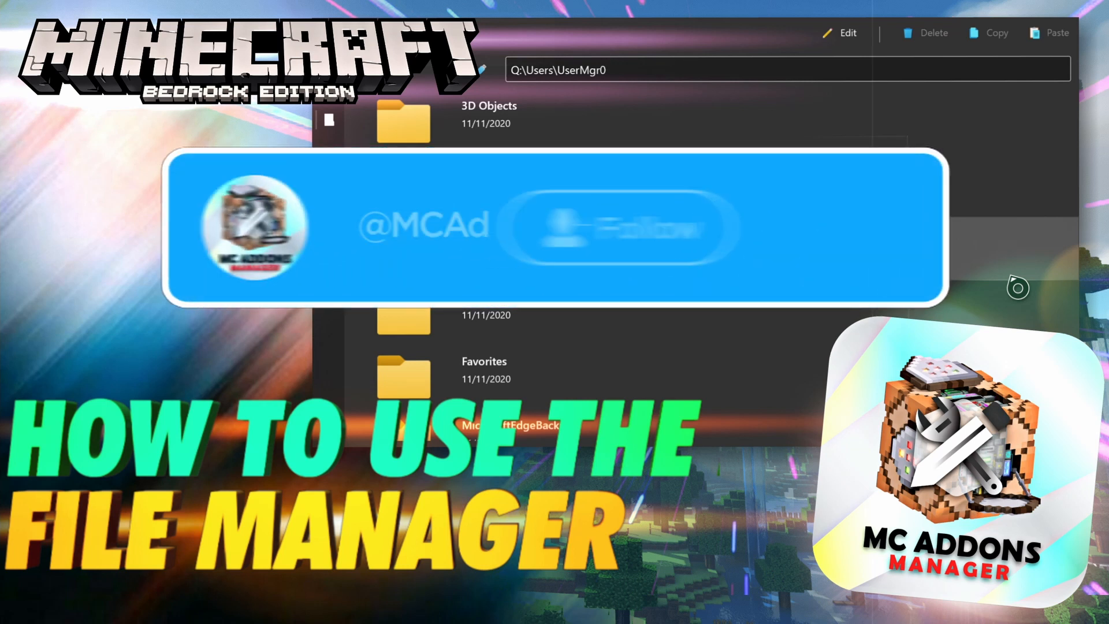
- Follow the channel's social handle on the outro card over MC Addons Manager
left_click(623, 226)
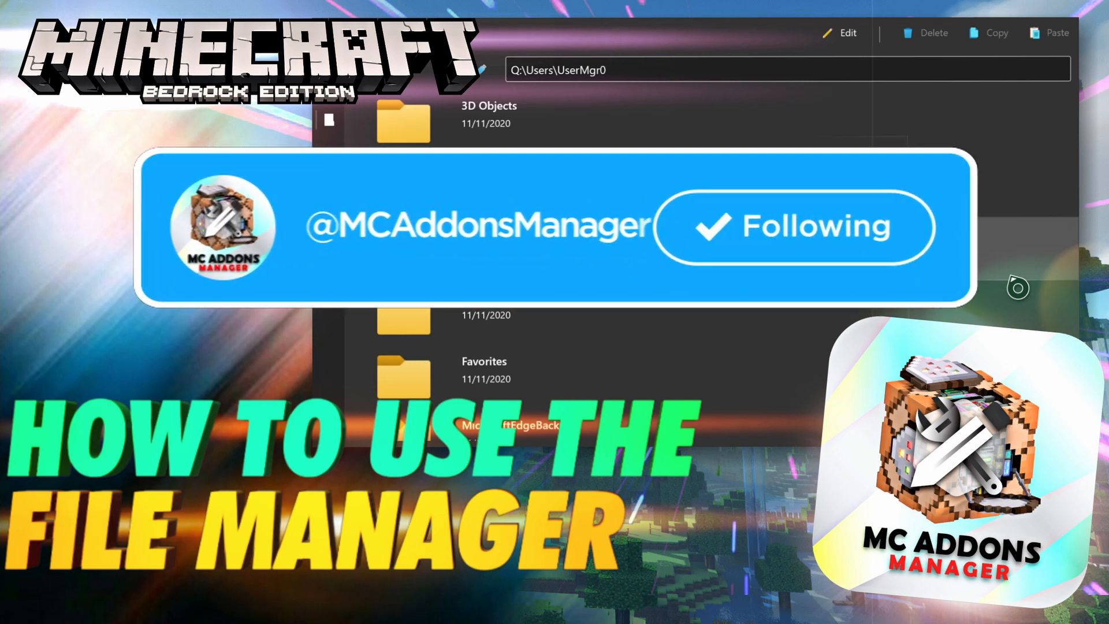